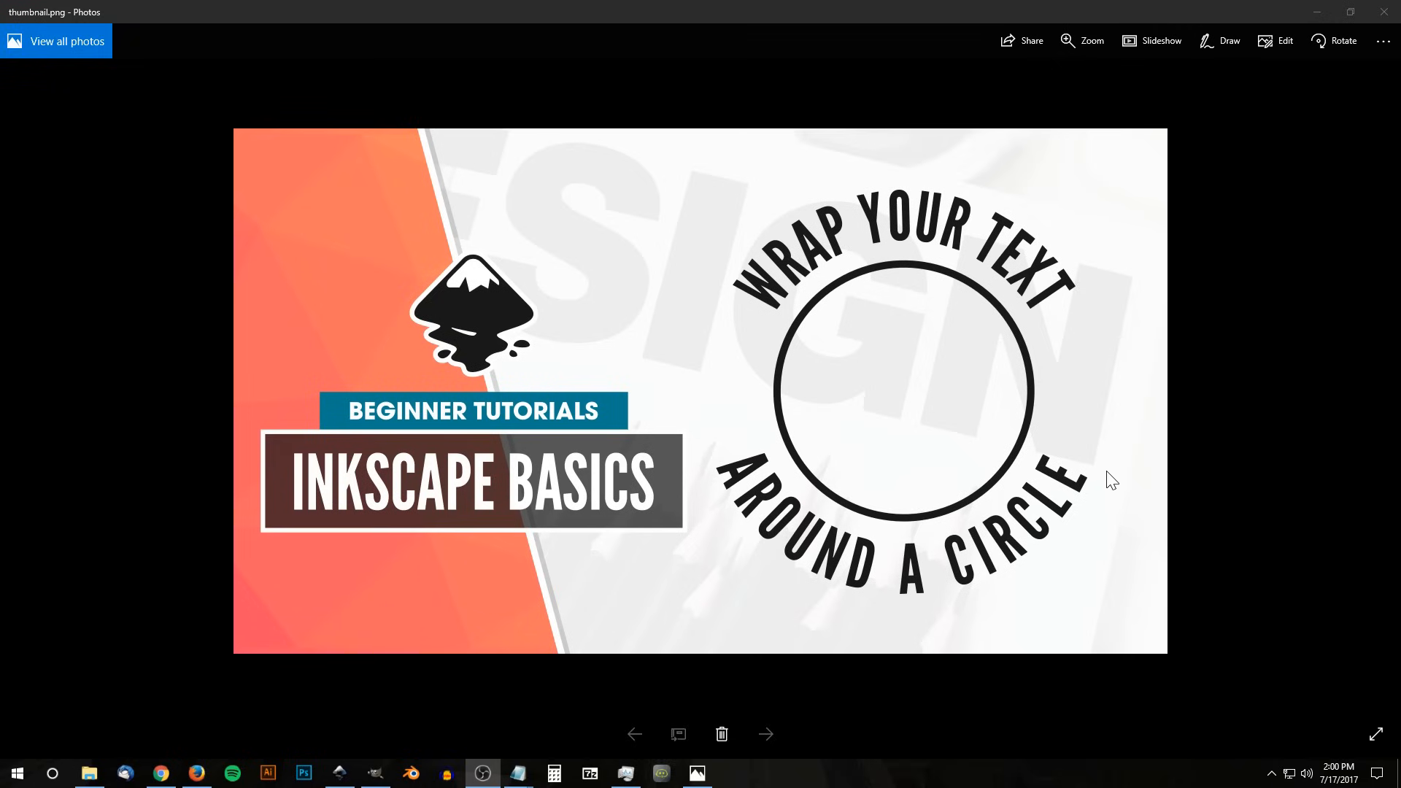
mouse_move(1088, 327)
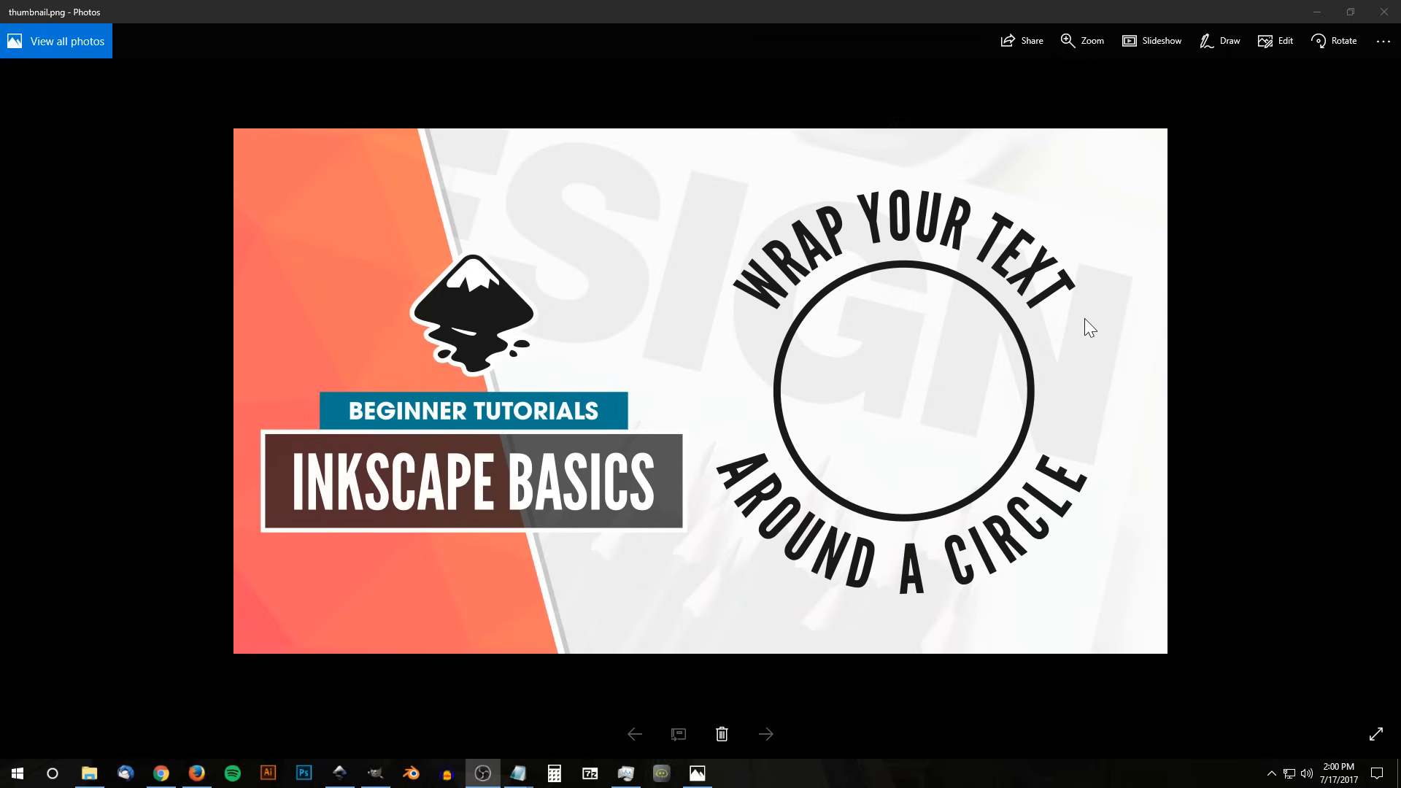
Step: In the blank document, draw a solid black perfect circle right of centre with the Ellipse tool
click(337, 773)
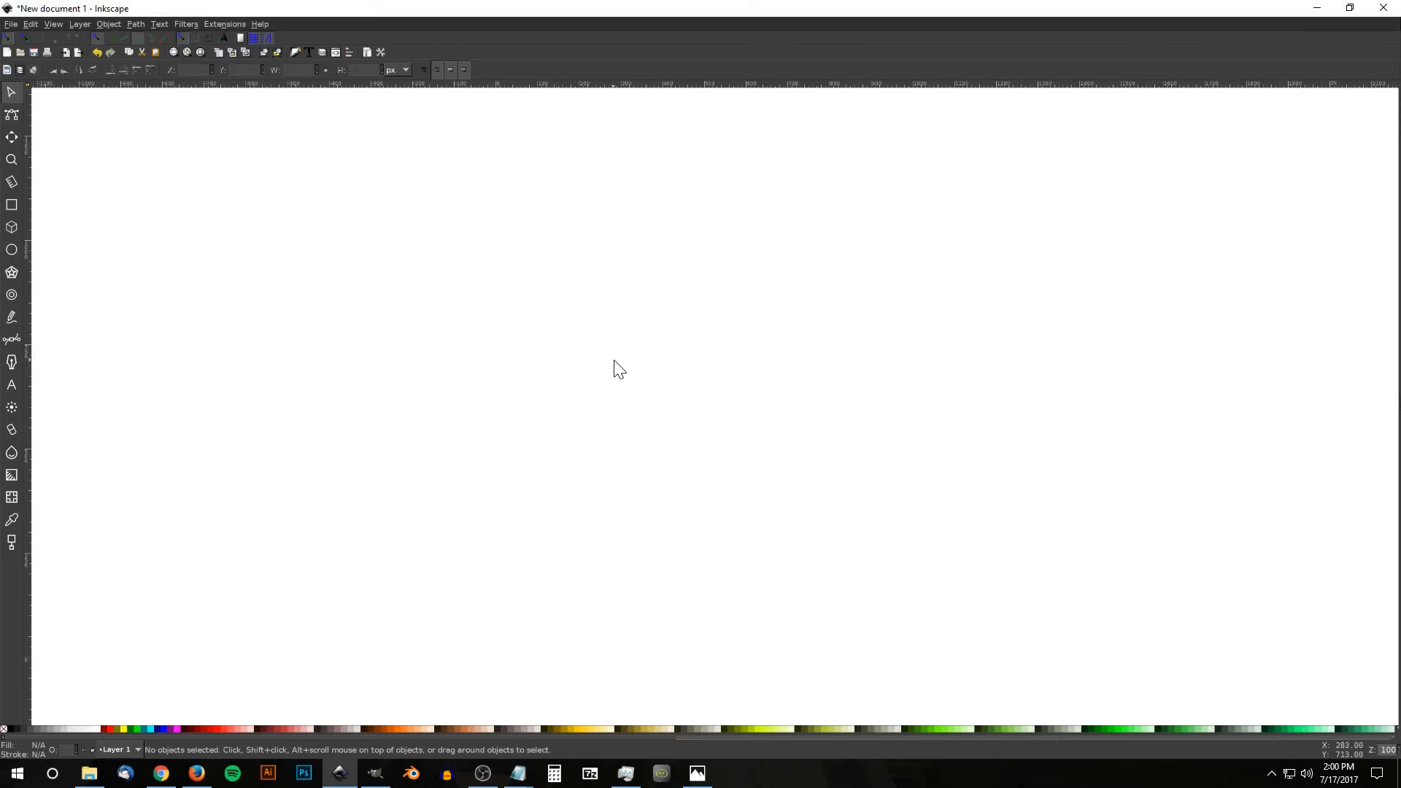
click(12, 249)
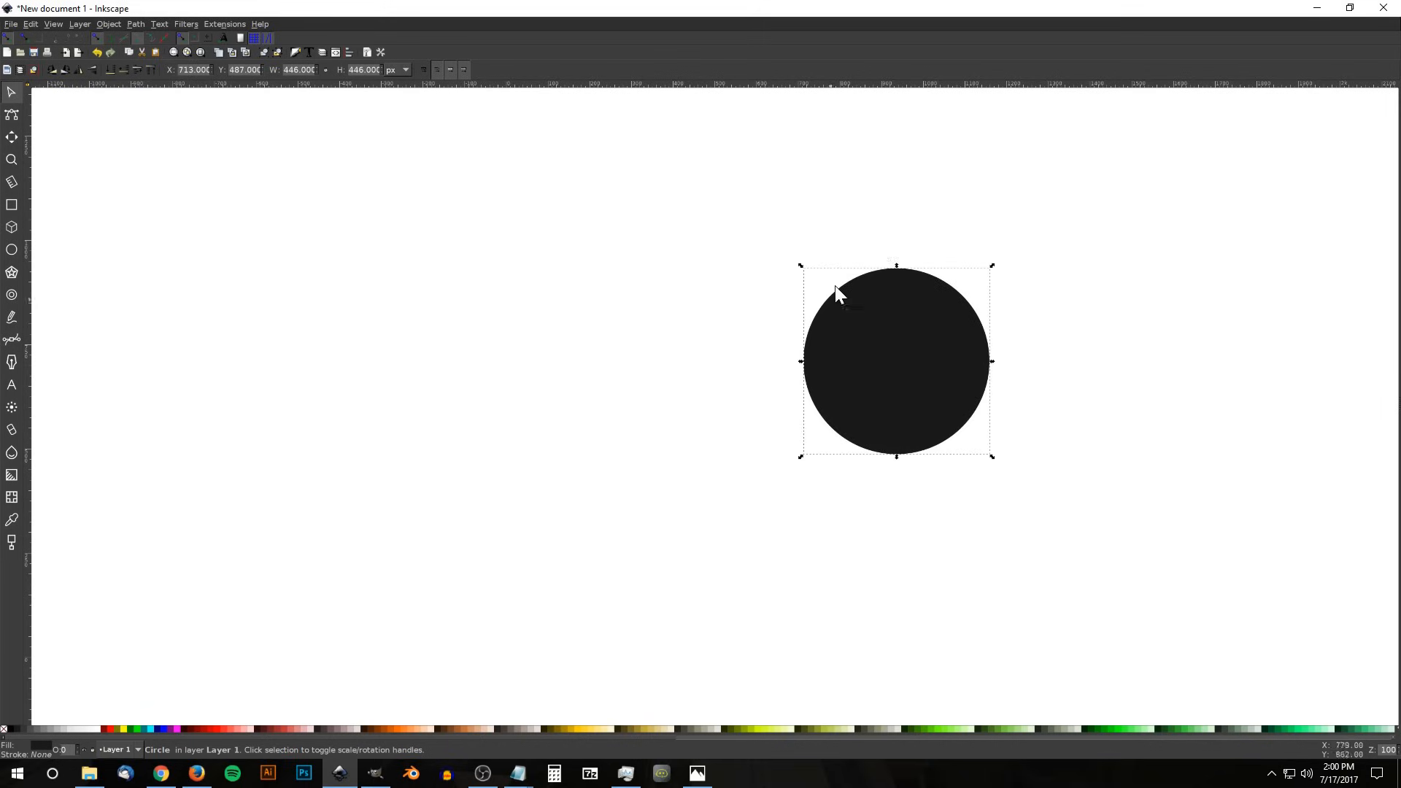
mouse_move(970, 287)
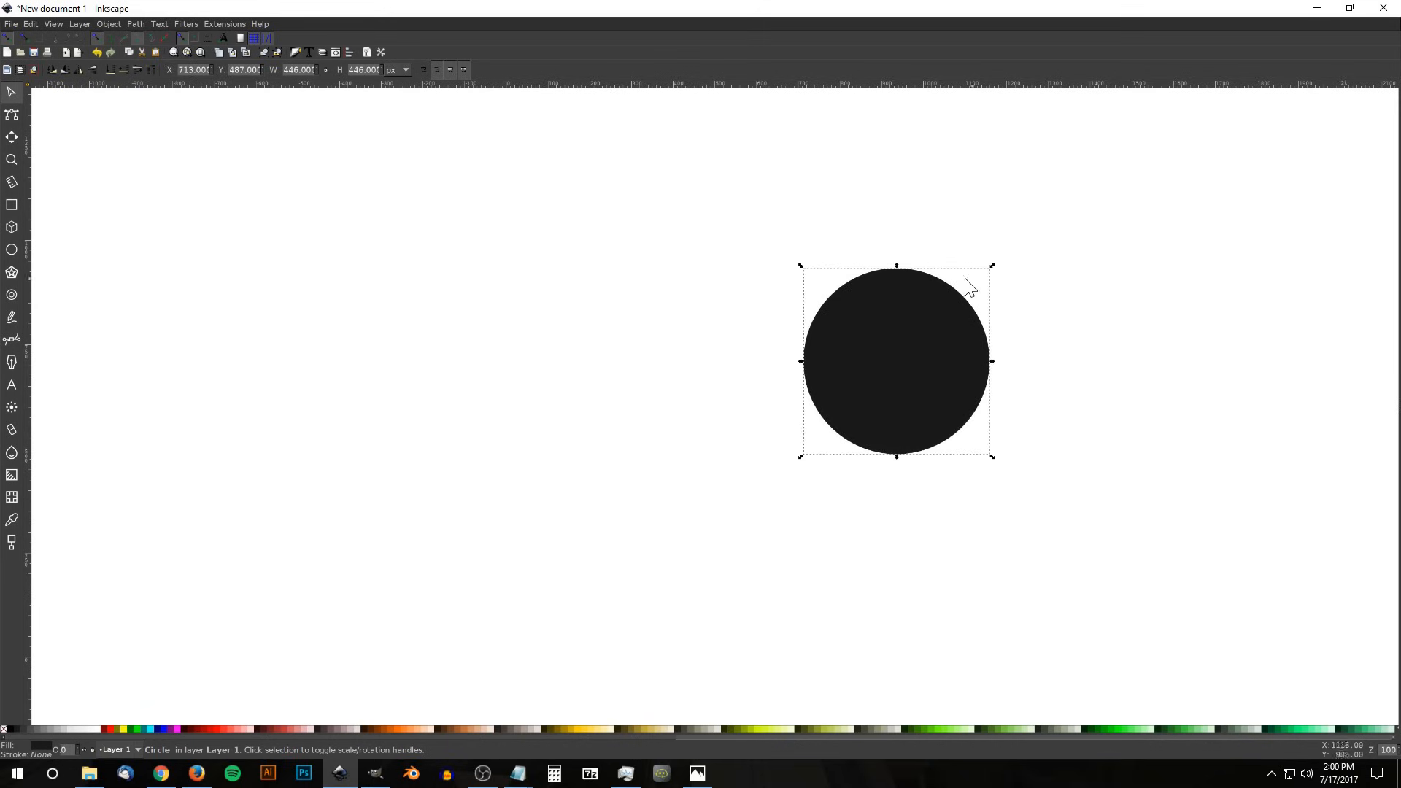
Step: Type 'WRAP YOUR TEXT' as a new text object left of the circle
click(13, 385)
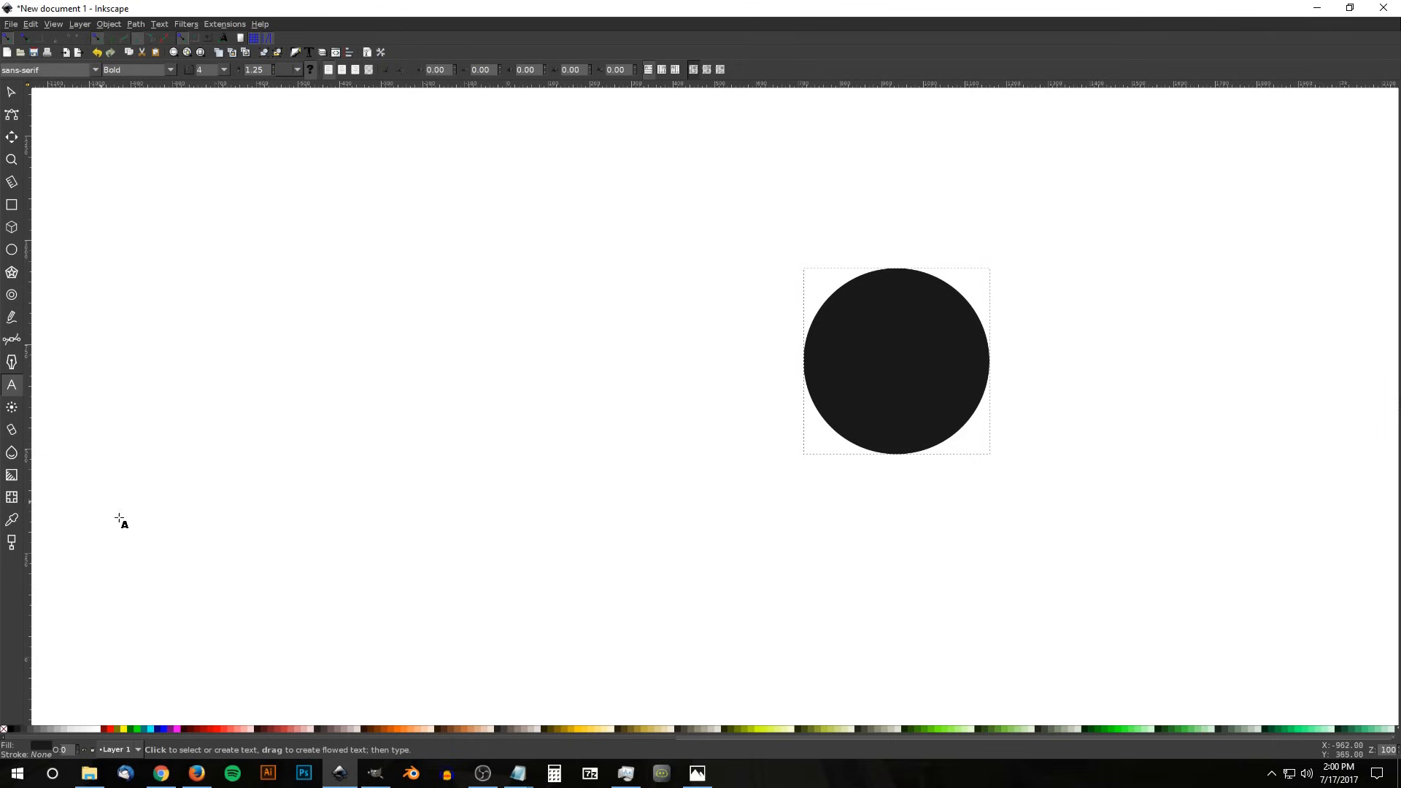
click(500, 327)
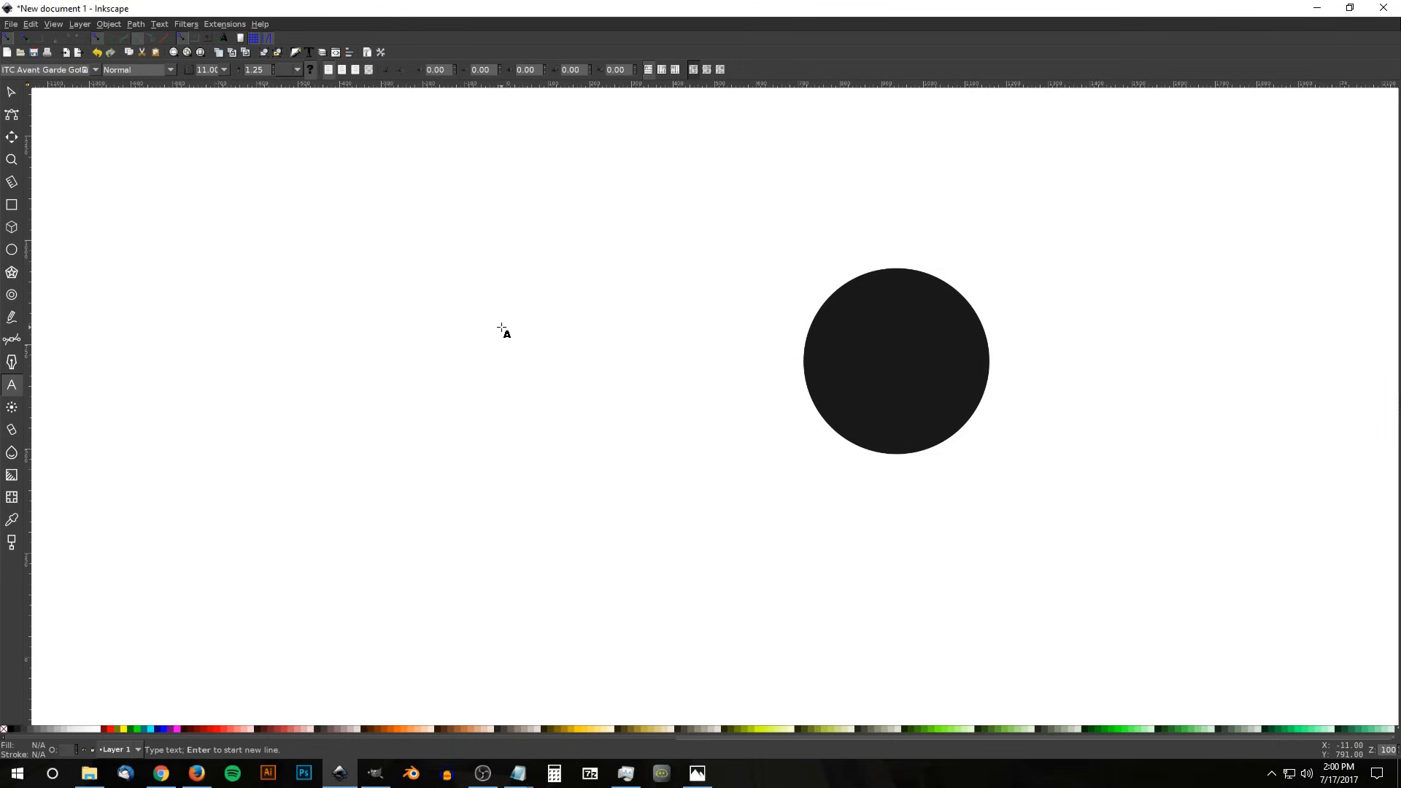
click(380, 317)
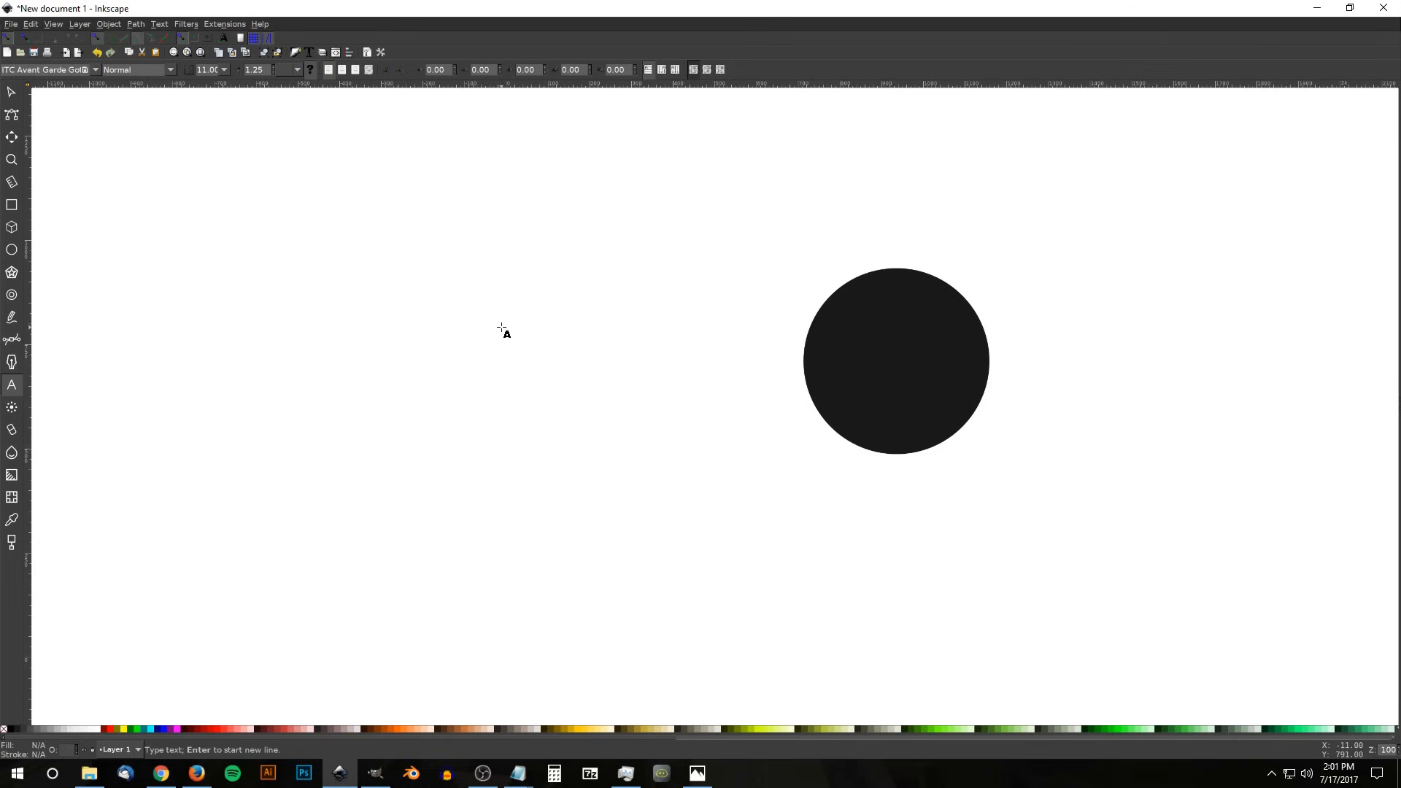
text(yR)
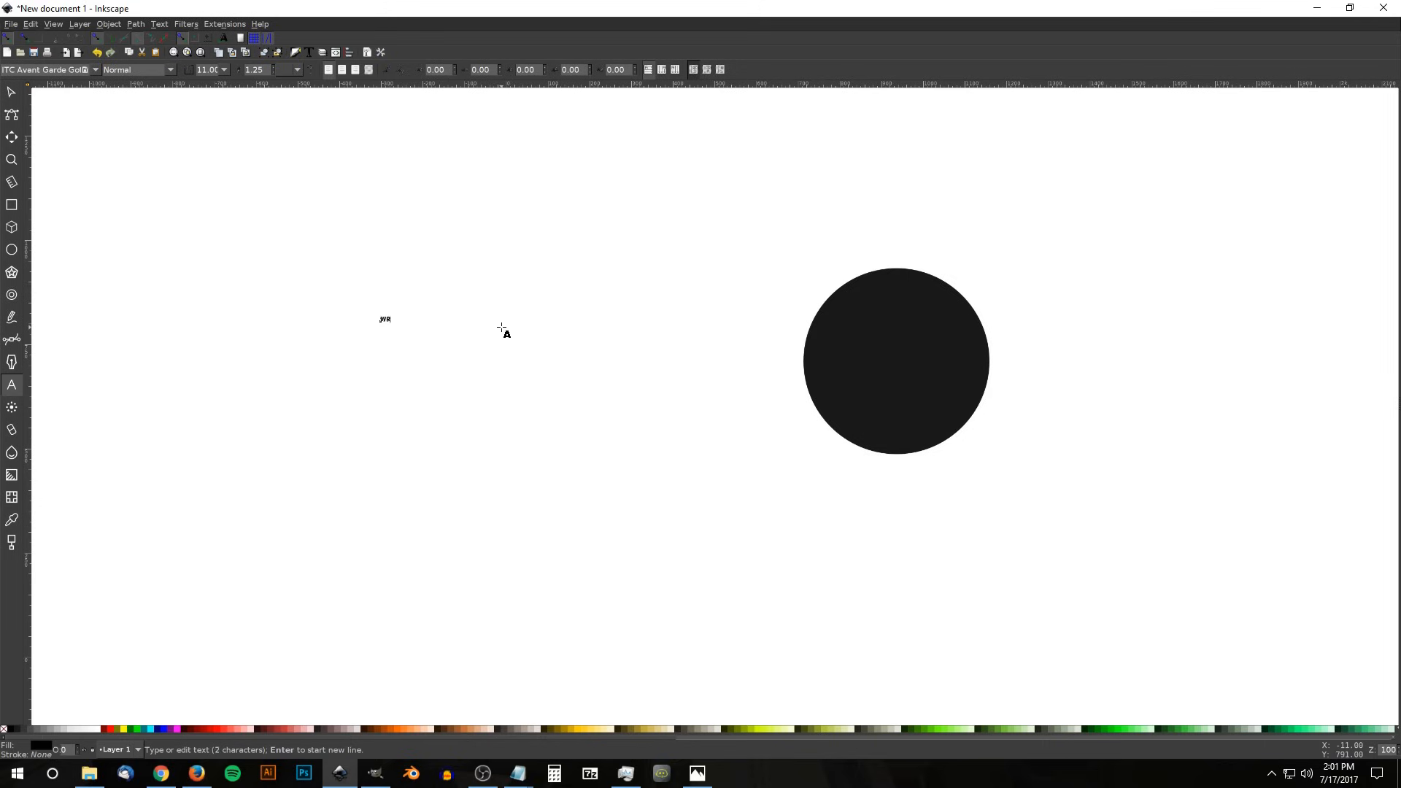
text(WRAP YOUR TEXT)
text(LEA)
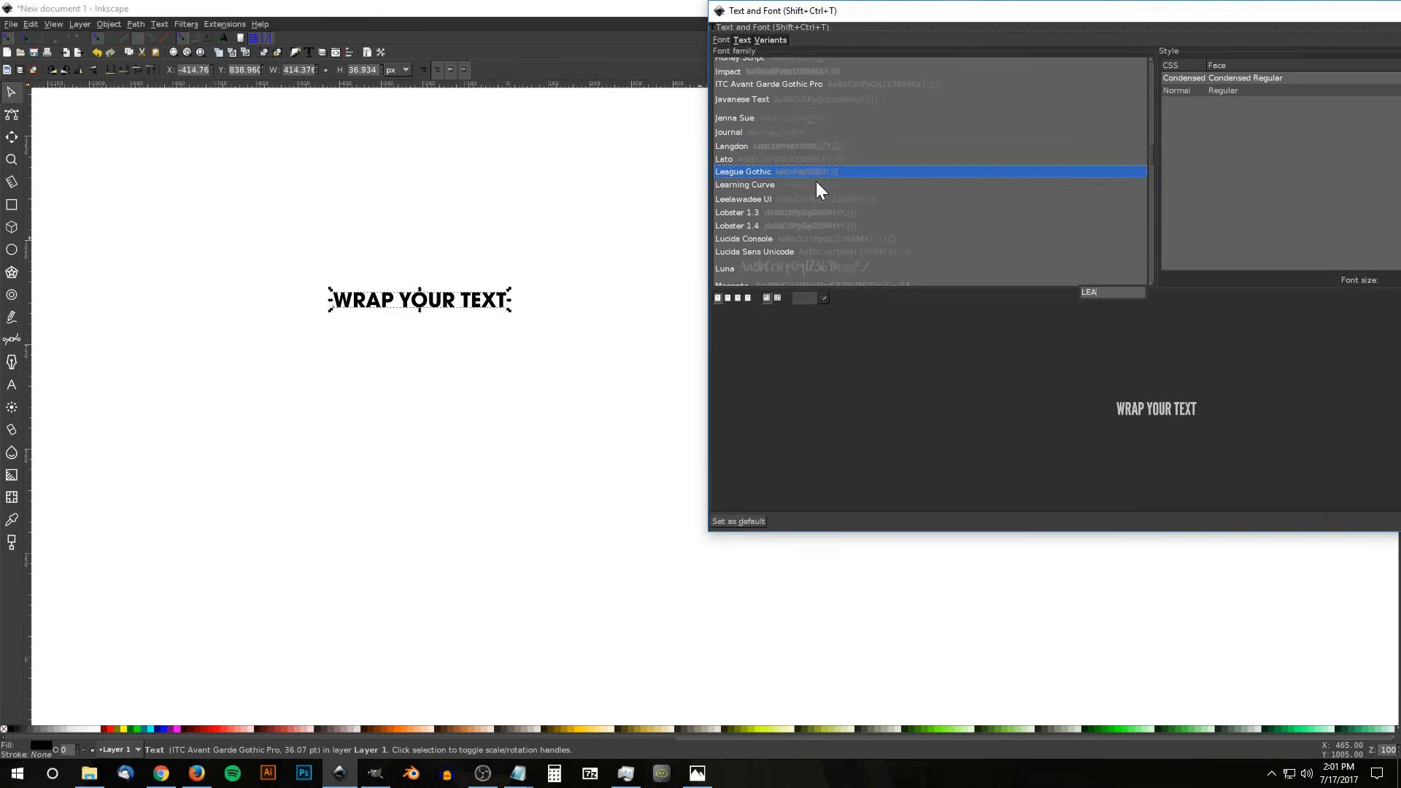
mouse_move(1135, 76)
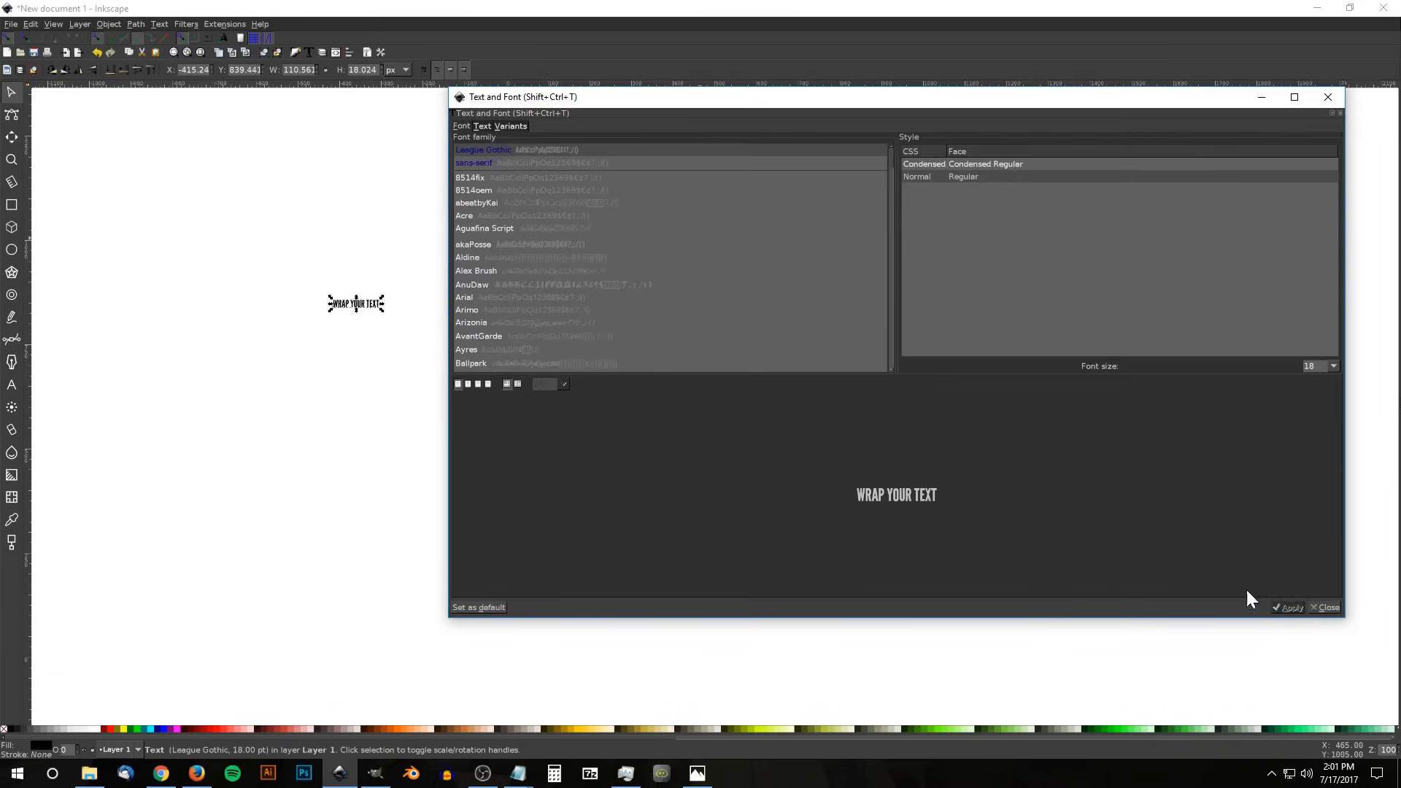
Step: Set the text in League Gothic, enlarge it and colour it red
click(1329, 607)
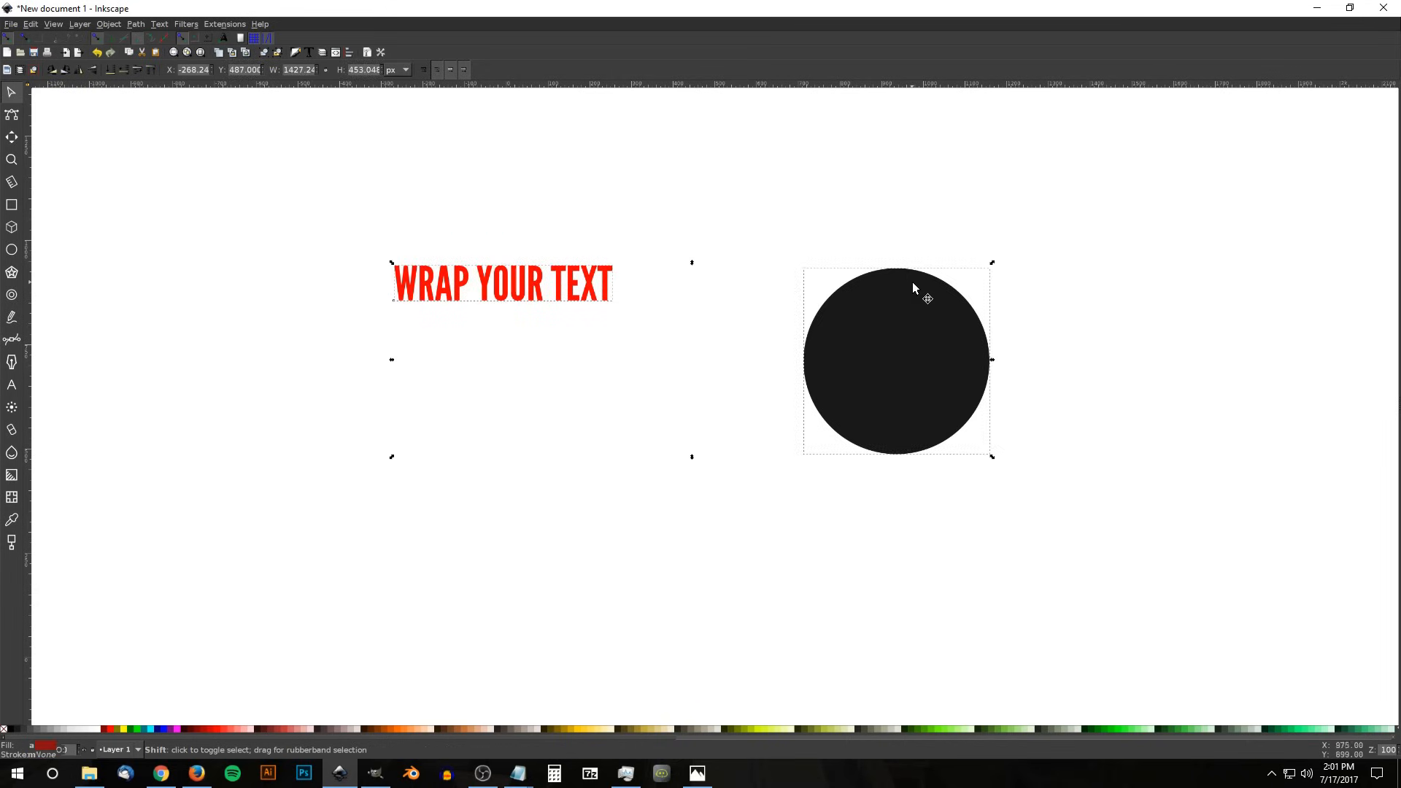
Step: Put the red text on the circle's path along its lower-right edge
click(158, 24)
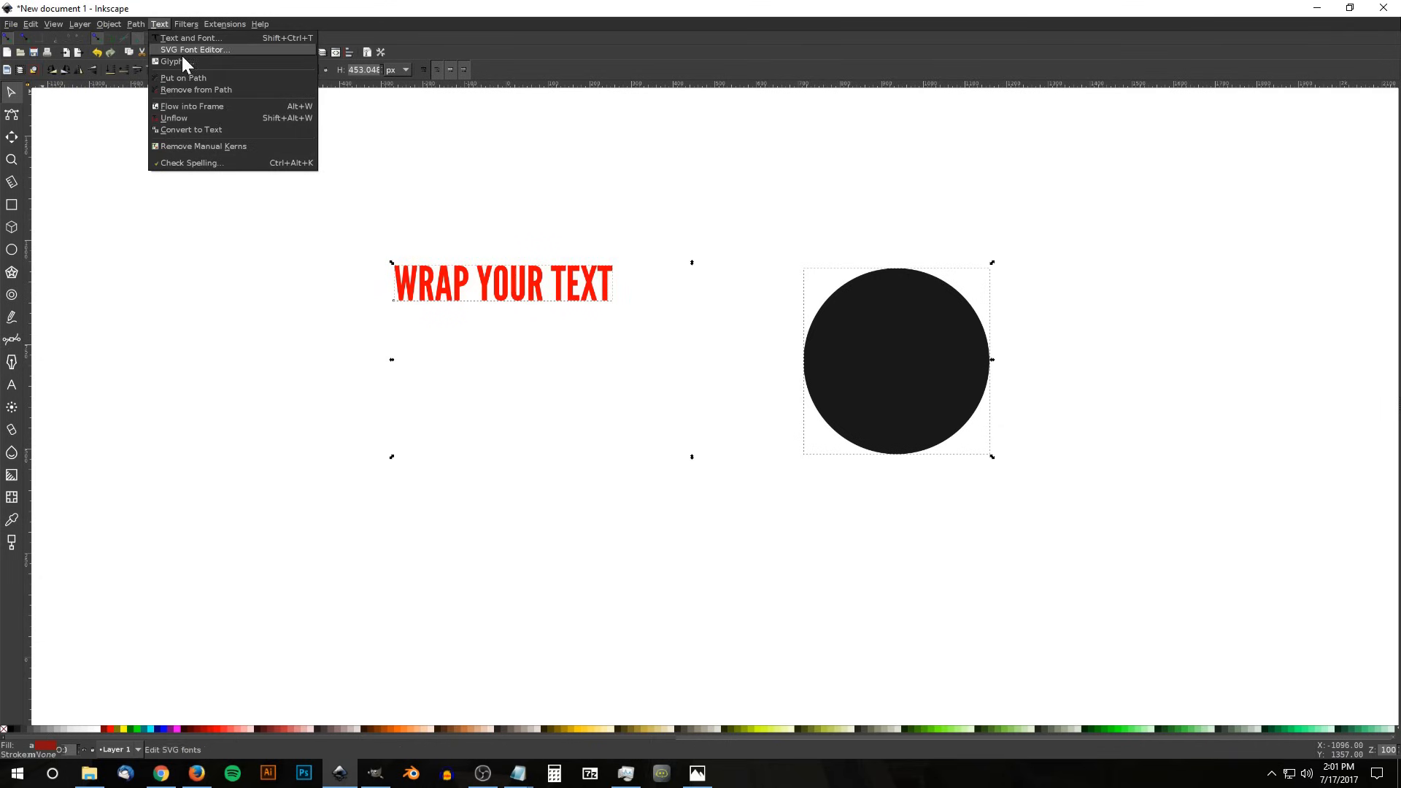
click(183, 79)
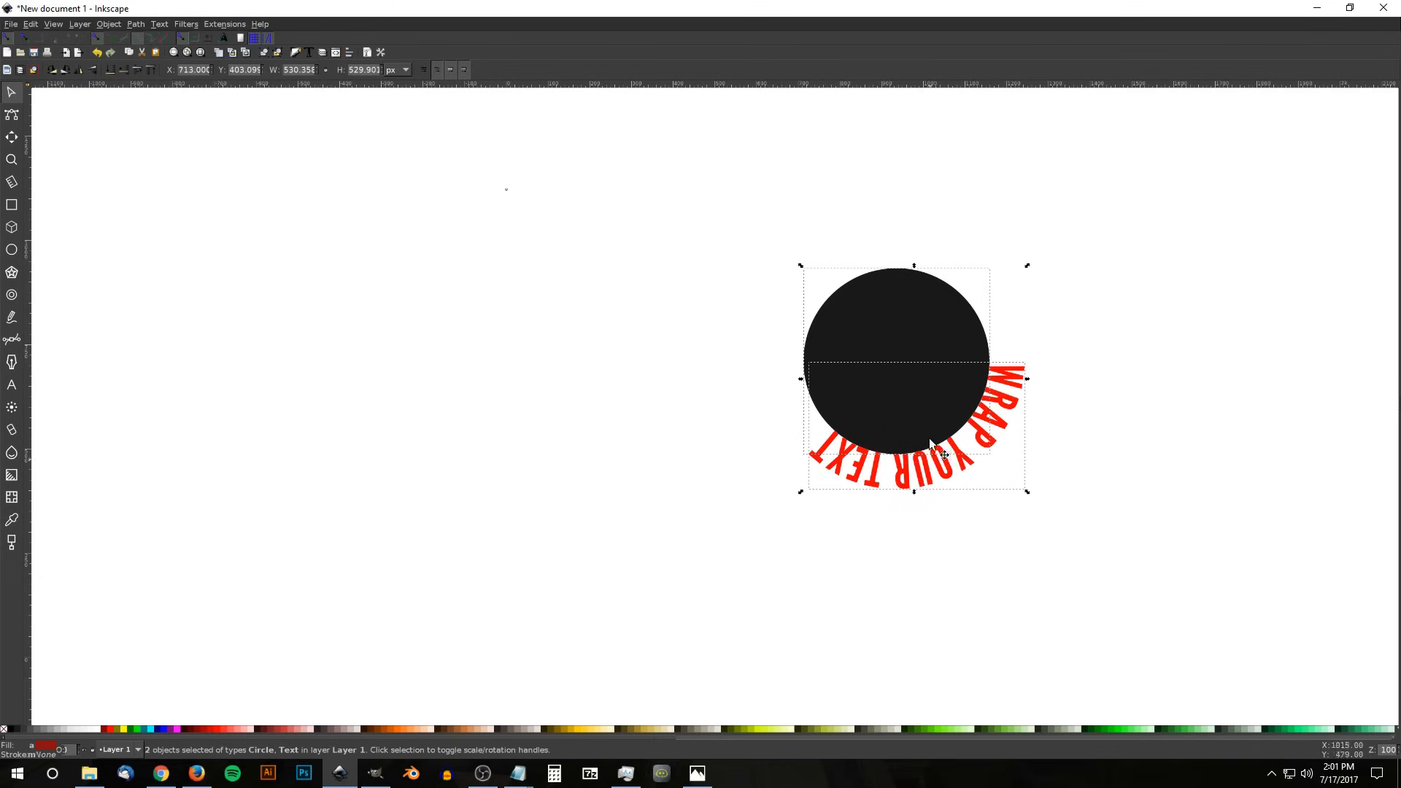
mouse_move(923, 407)
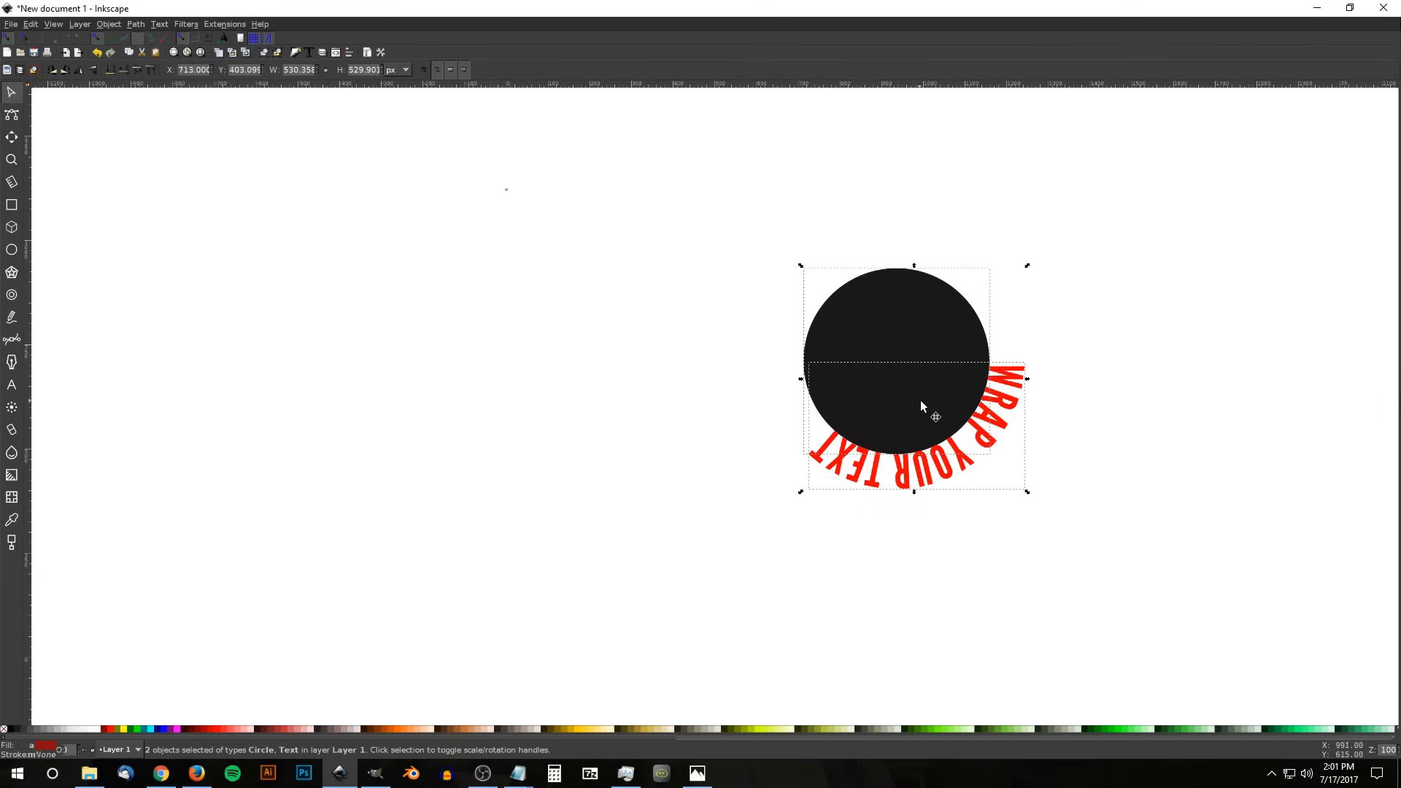
mouse_move(1026, 367)
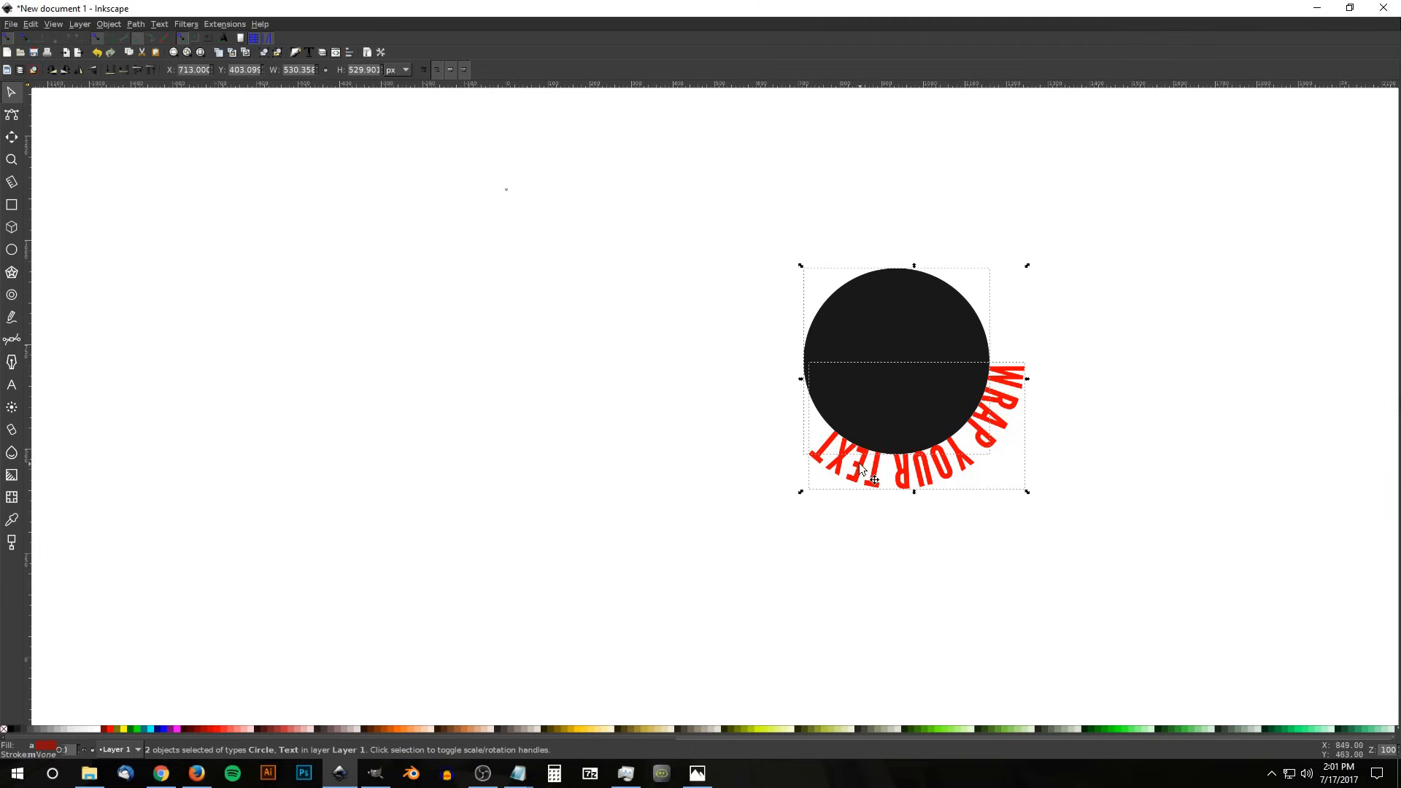
mouse_move(784, 357)
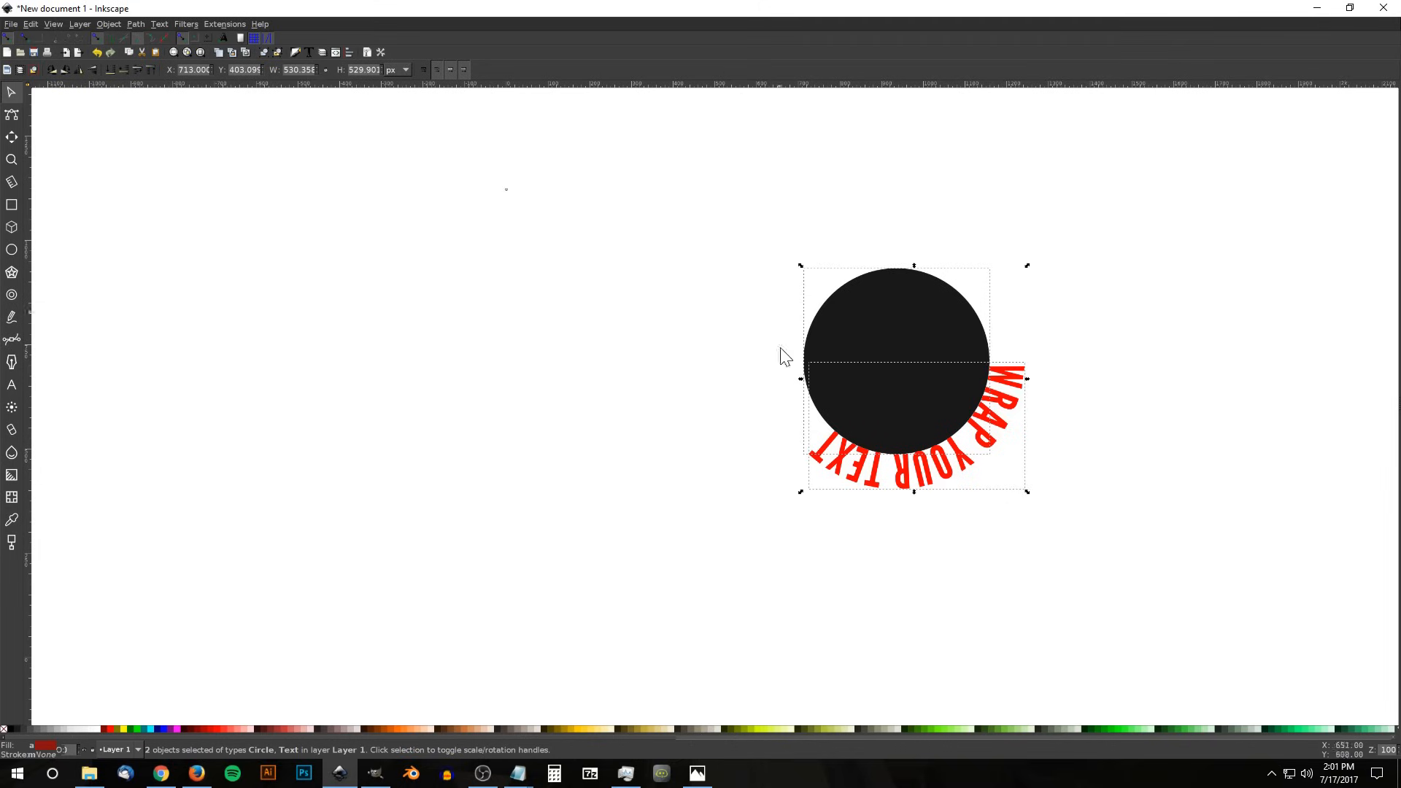
click(1133, 286)
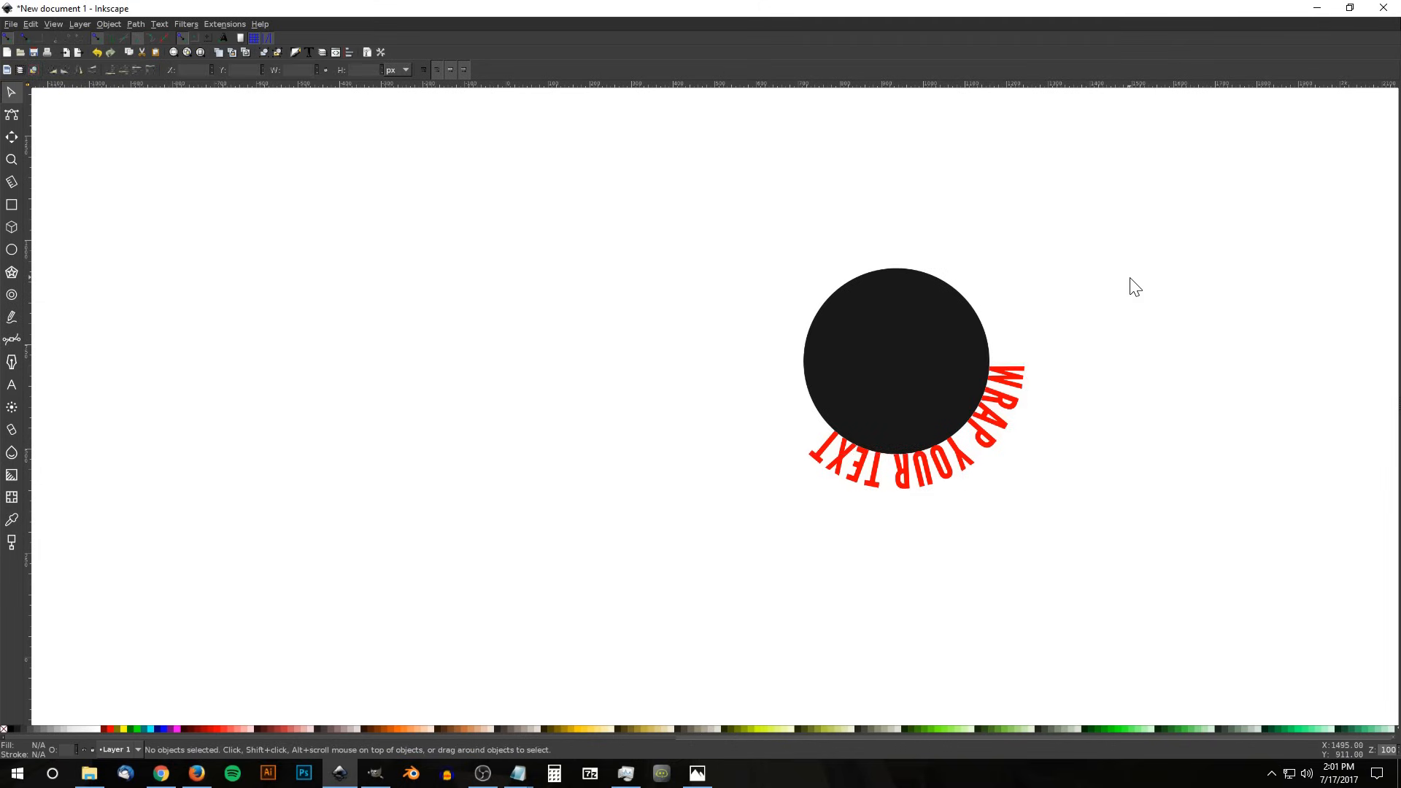
Step: Turn the circle so the text arches across its top, then select the text
click(893, 357)
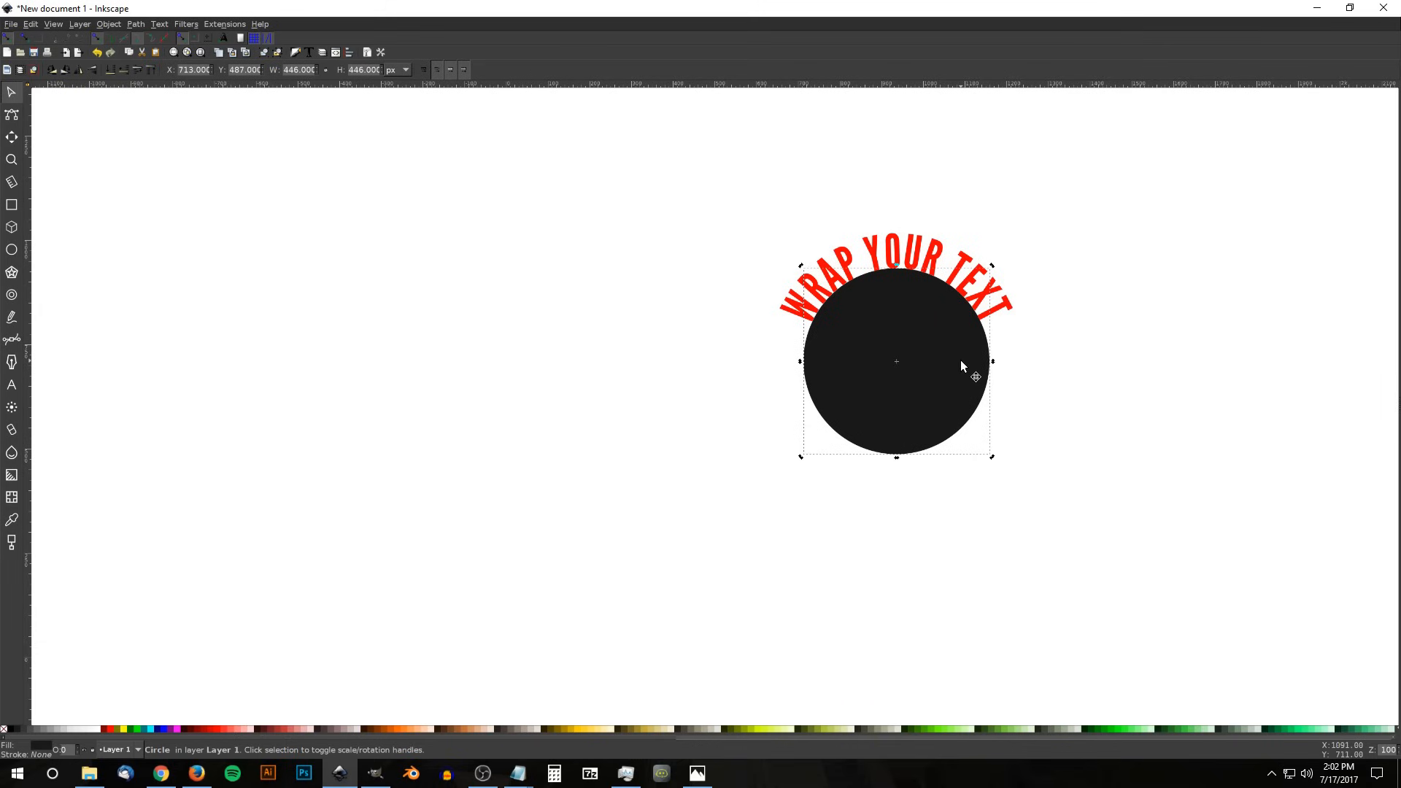
mouse_move(1036, 439)
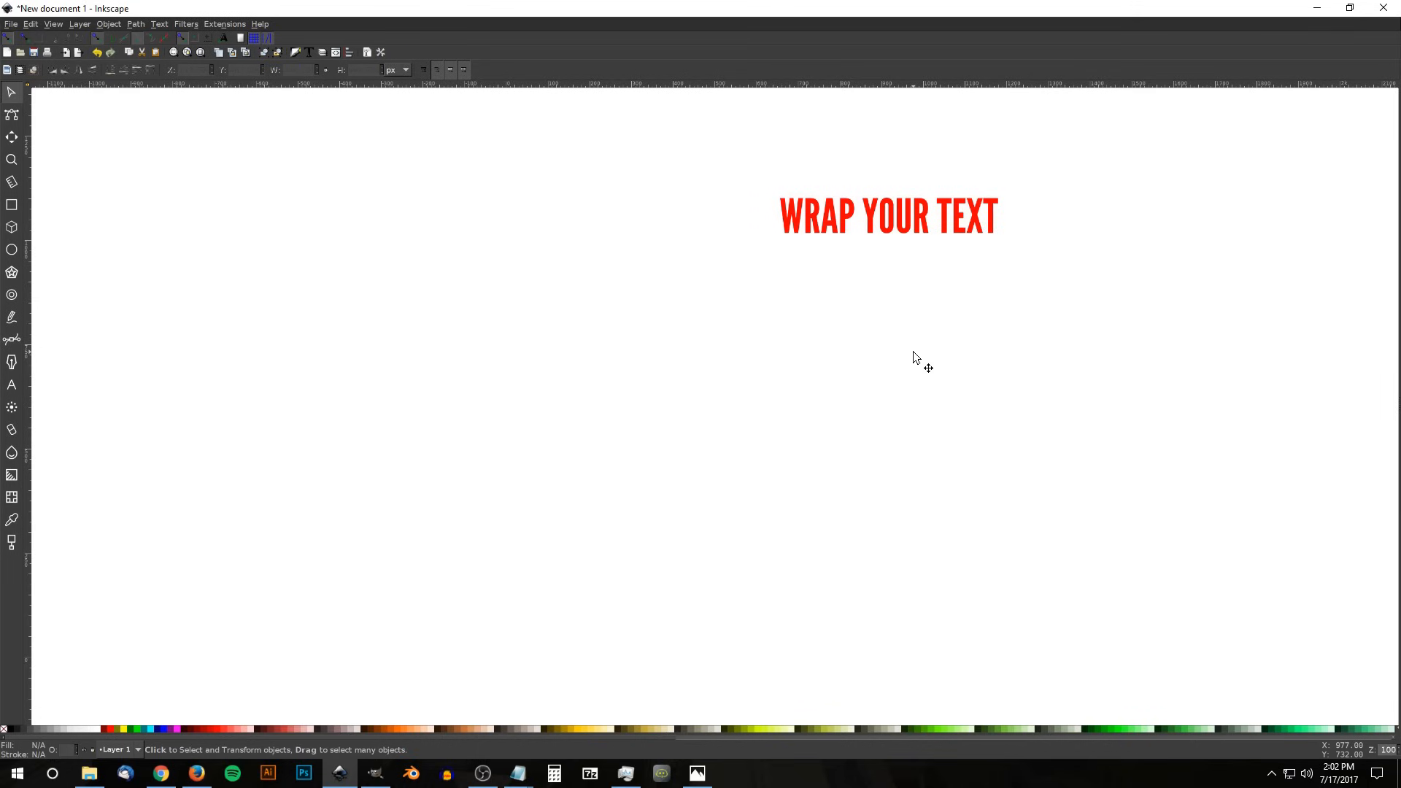
mouse_move(847, 289)
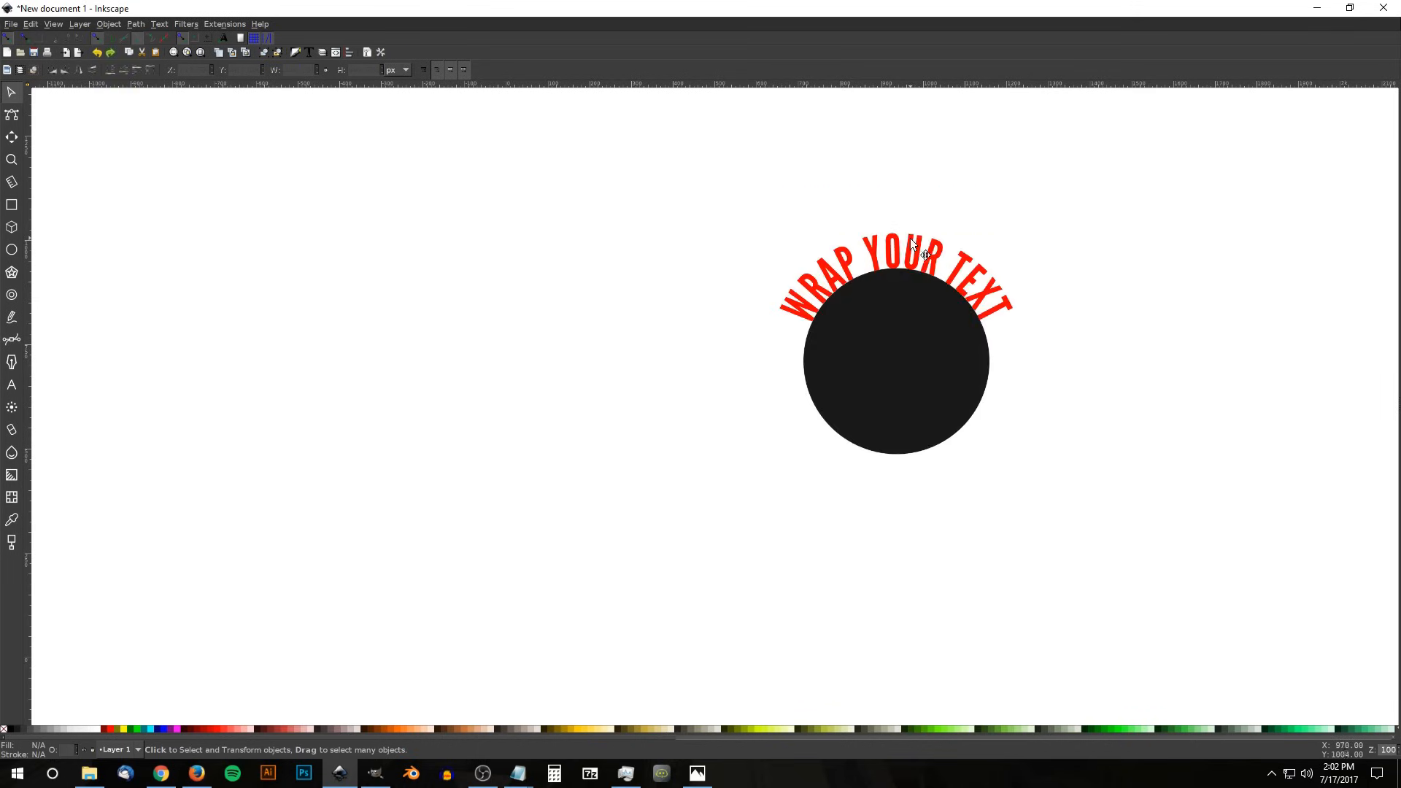
click(135, 24)
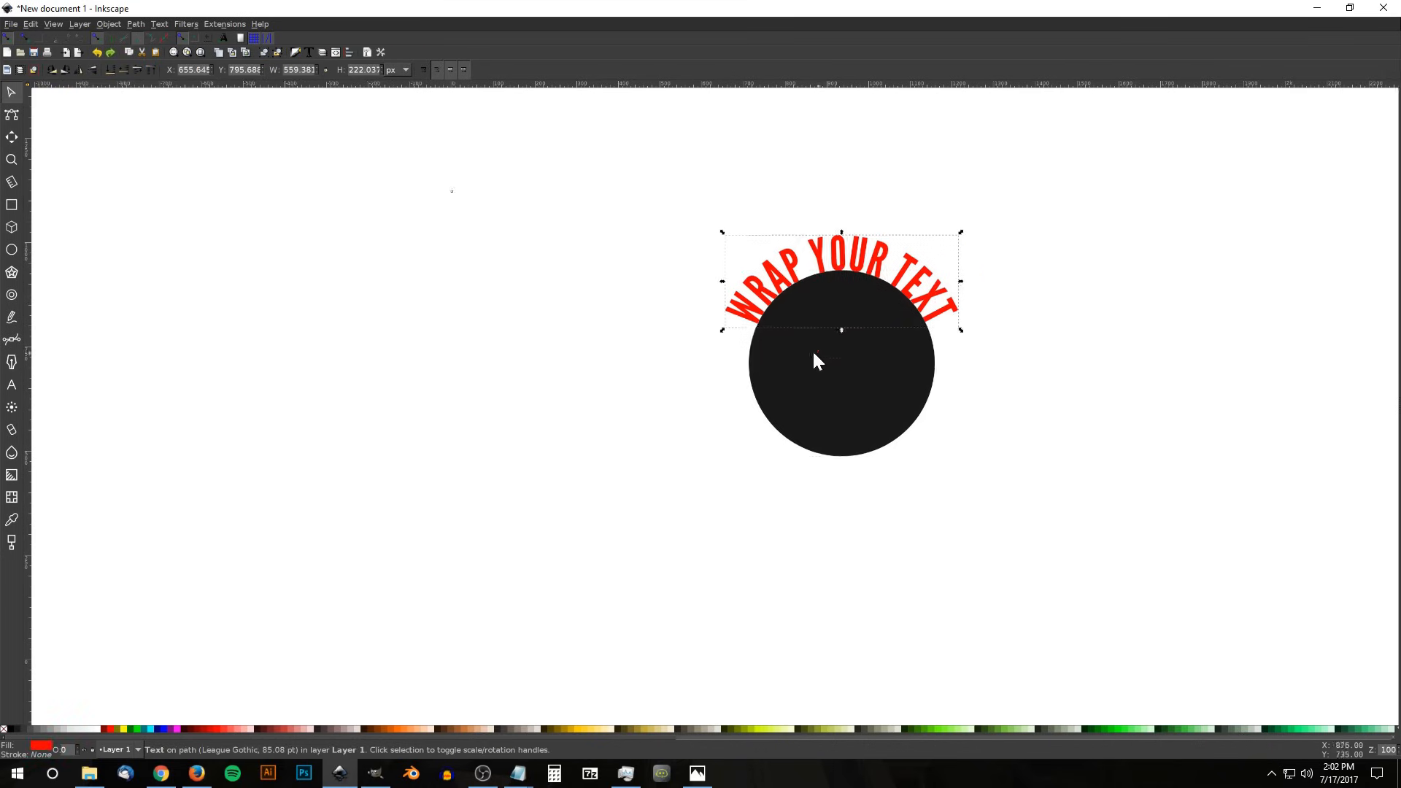
Step: Remove the text from the circle's path and move the circle toward centre
click(159, 23)
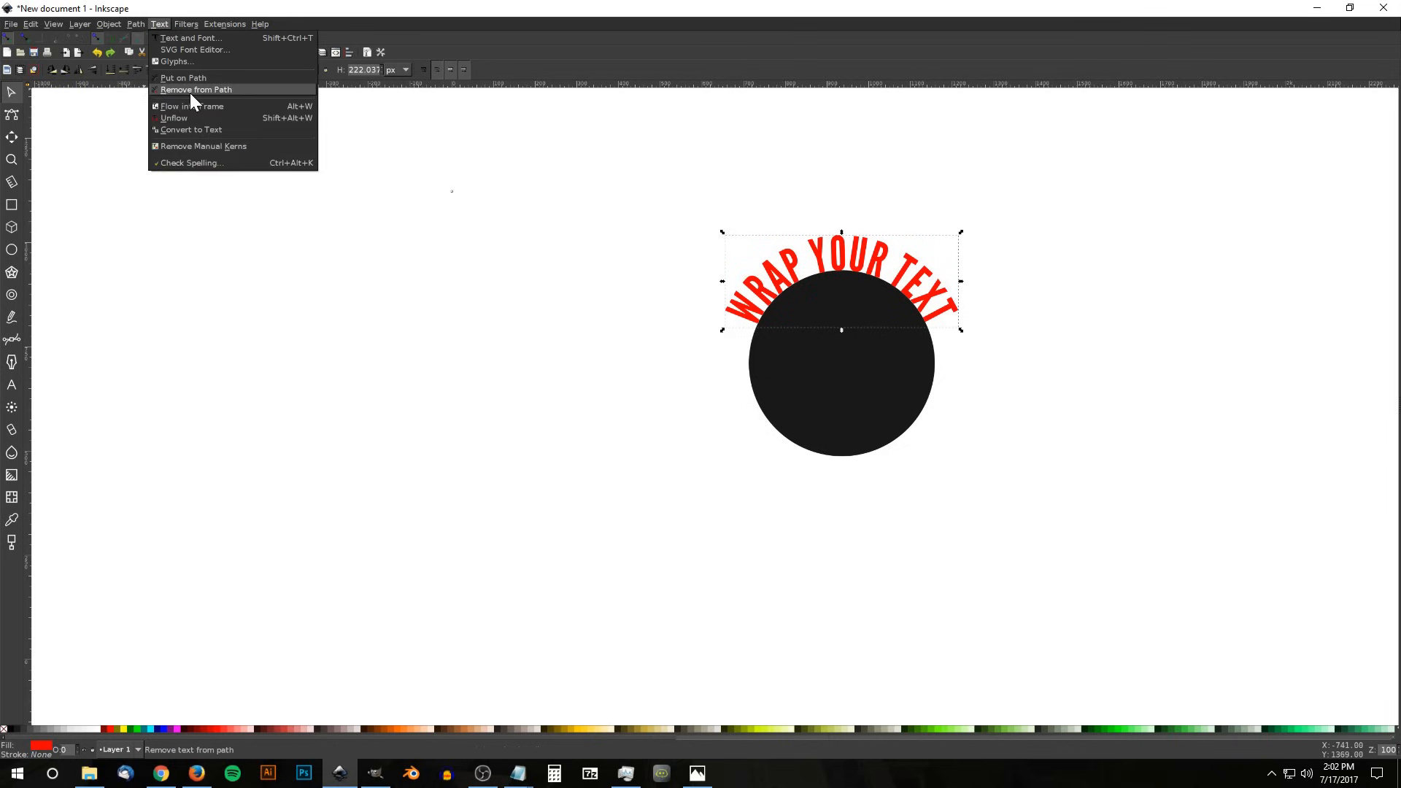
click(196, 89)
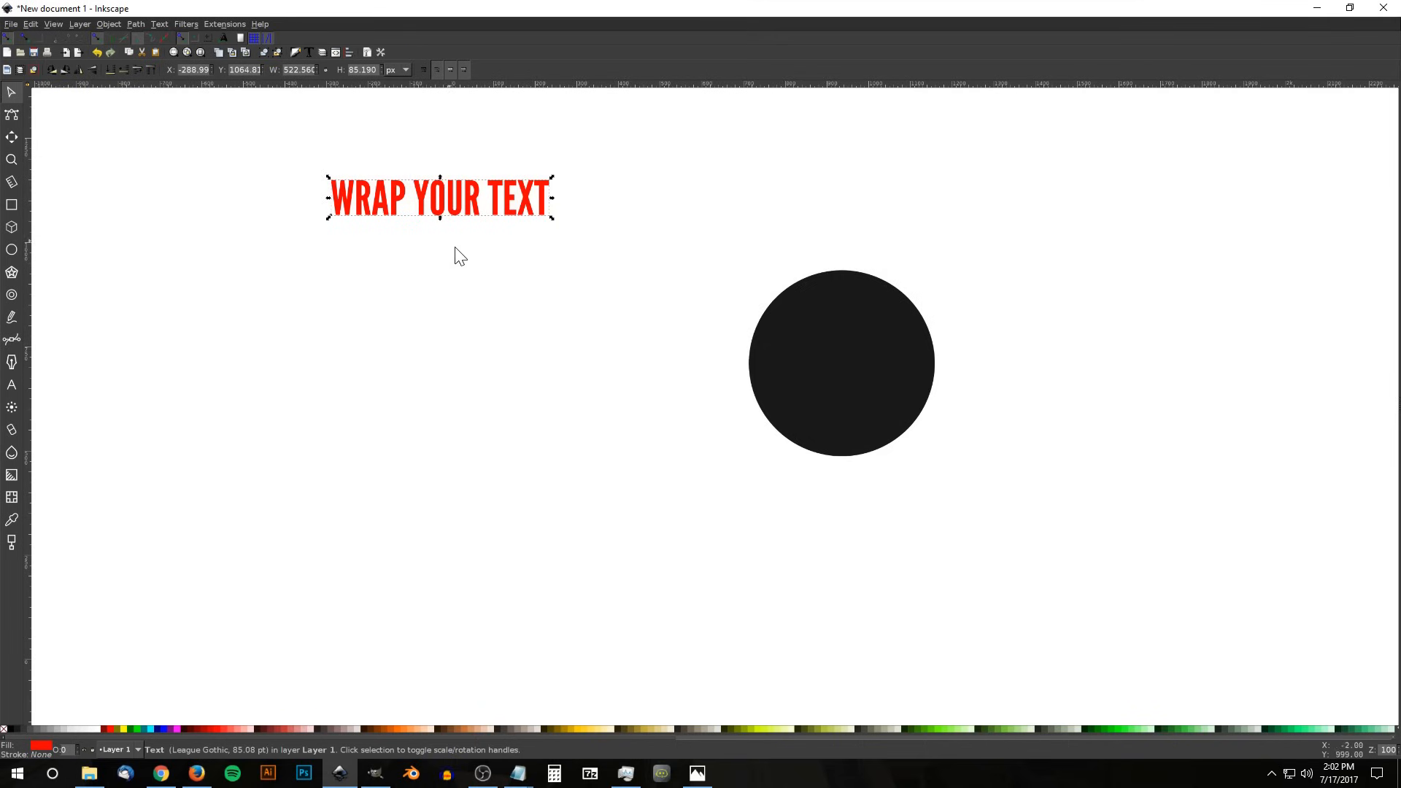
mouse_move(864, 438)
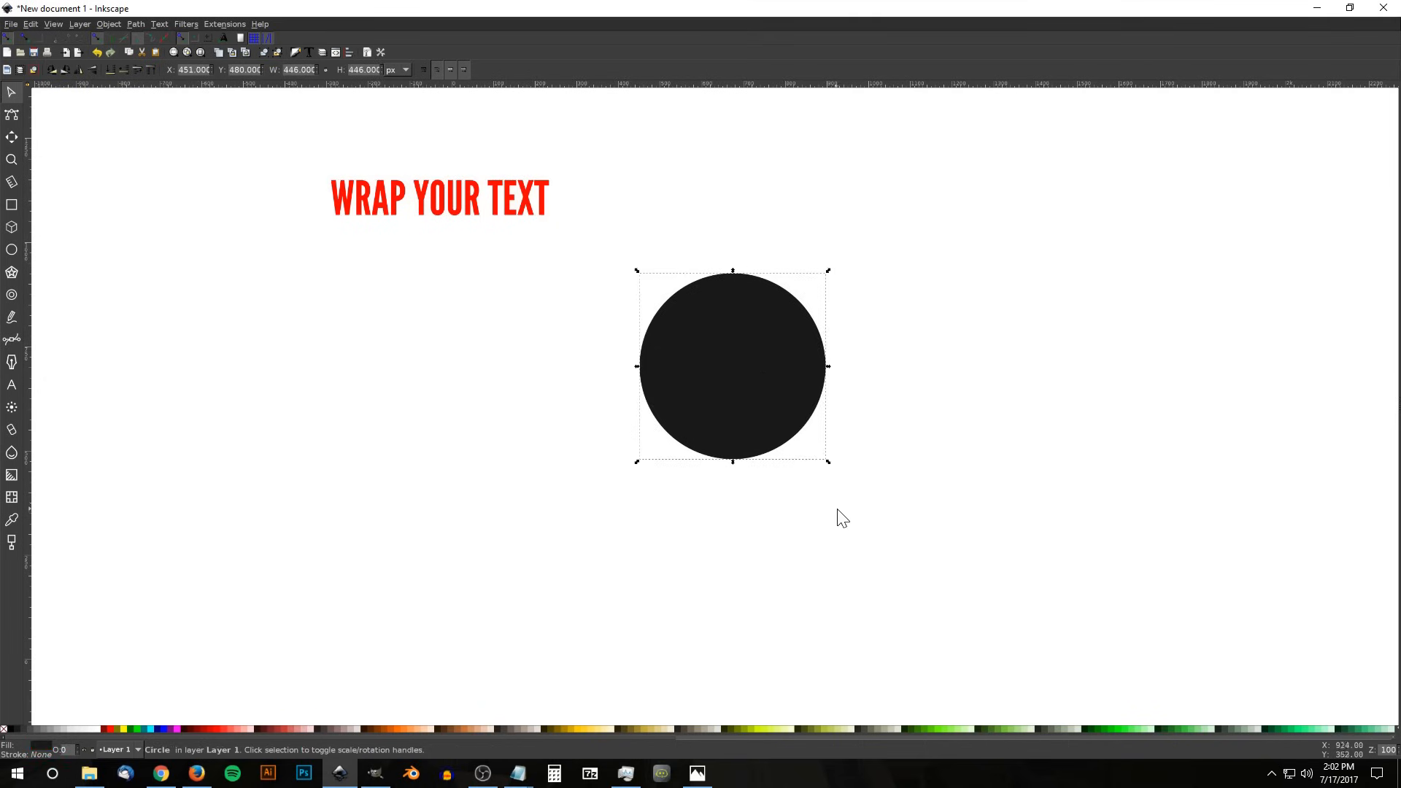
mouse_move(829, 465)
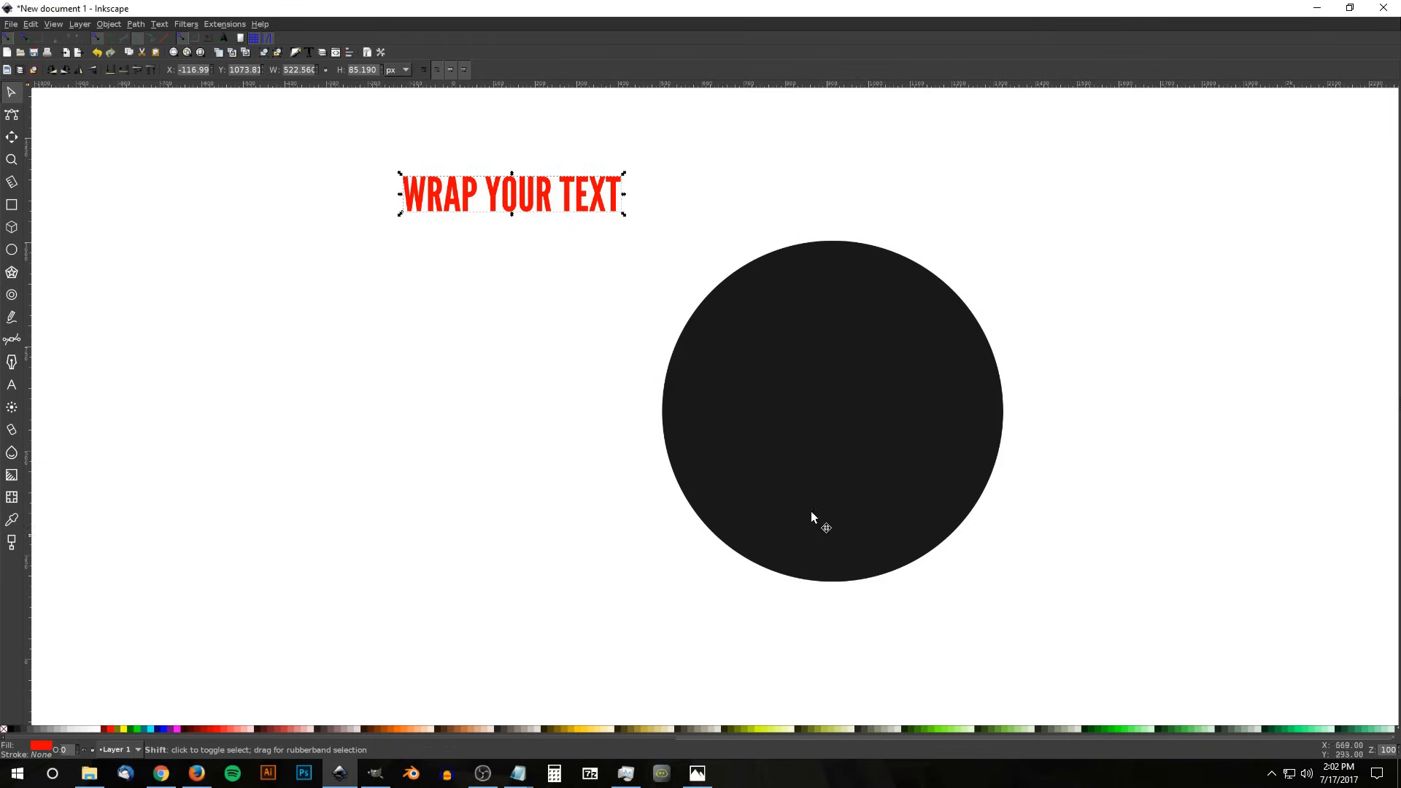
Step: Reattach WRAP YOUR TEXT to the circle's path and reselect the circle
click(158, 23)
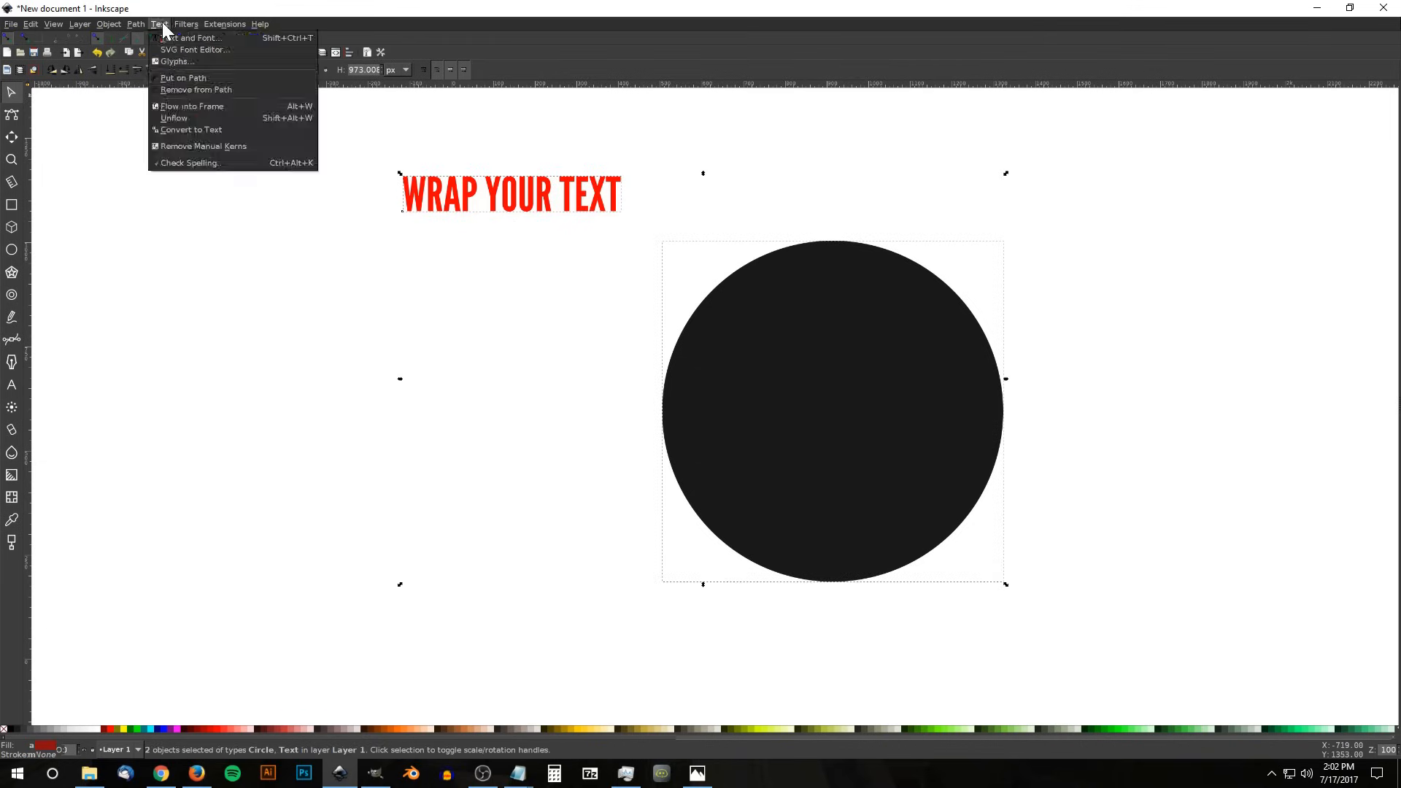
click(183, 79)
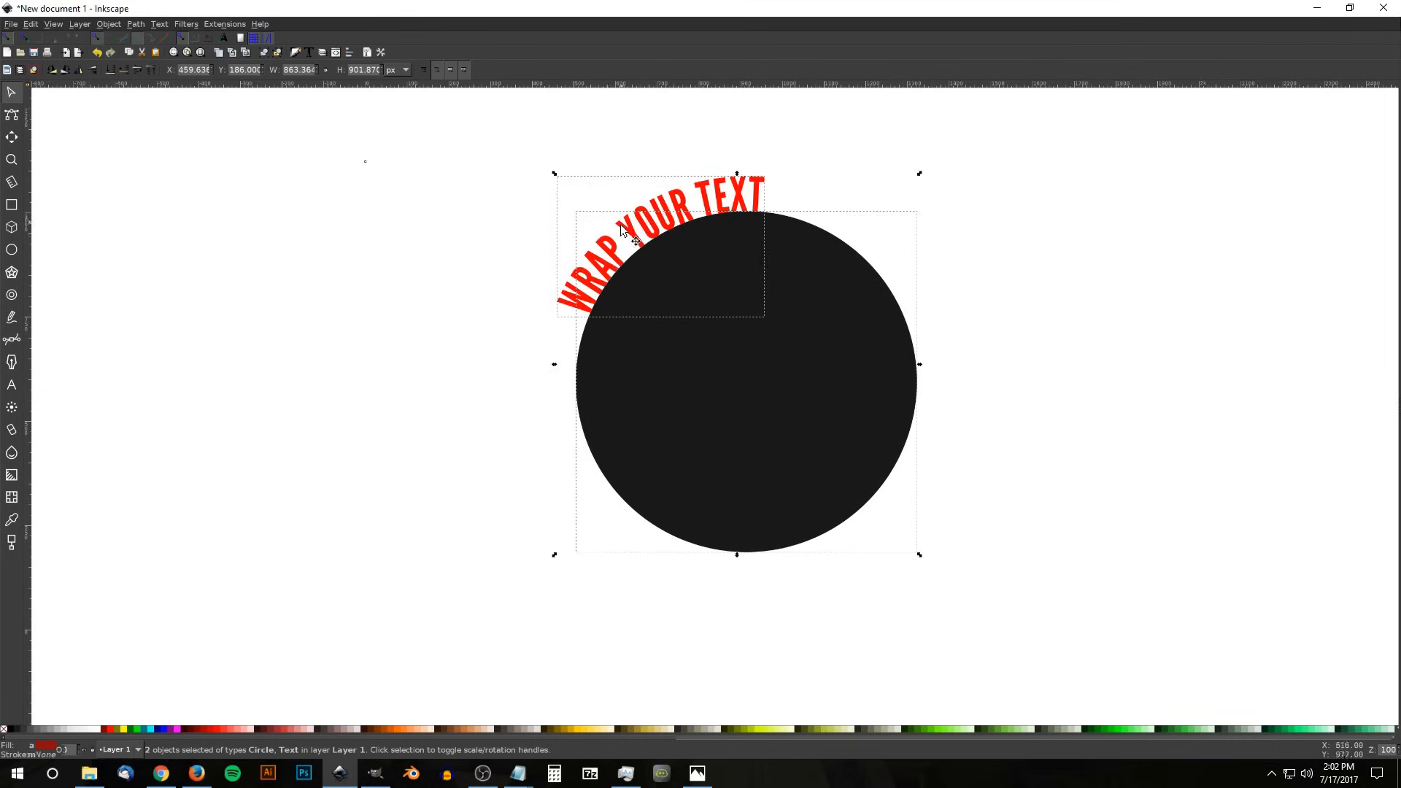
click(756, 303)
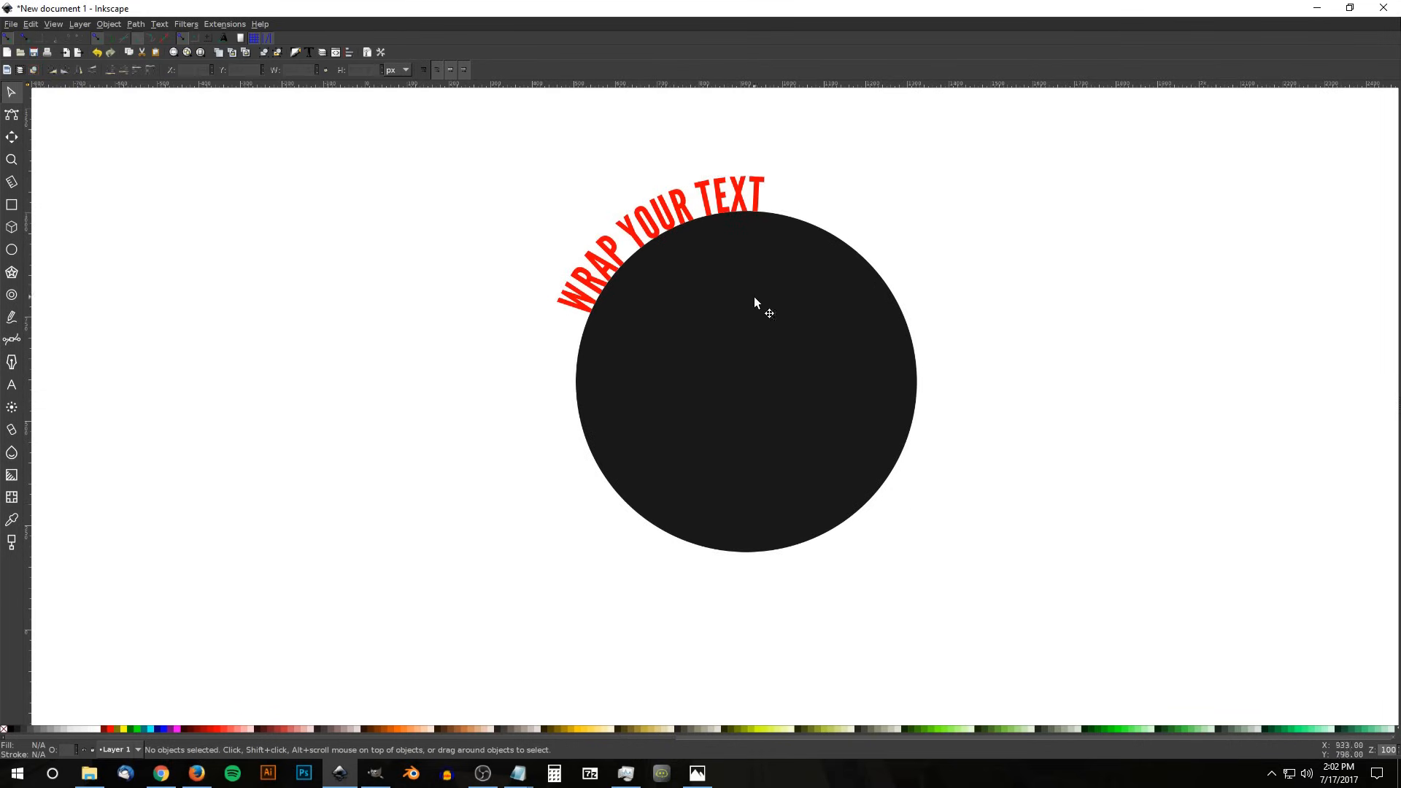
click(755, 302)
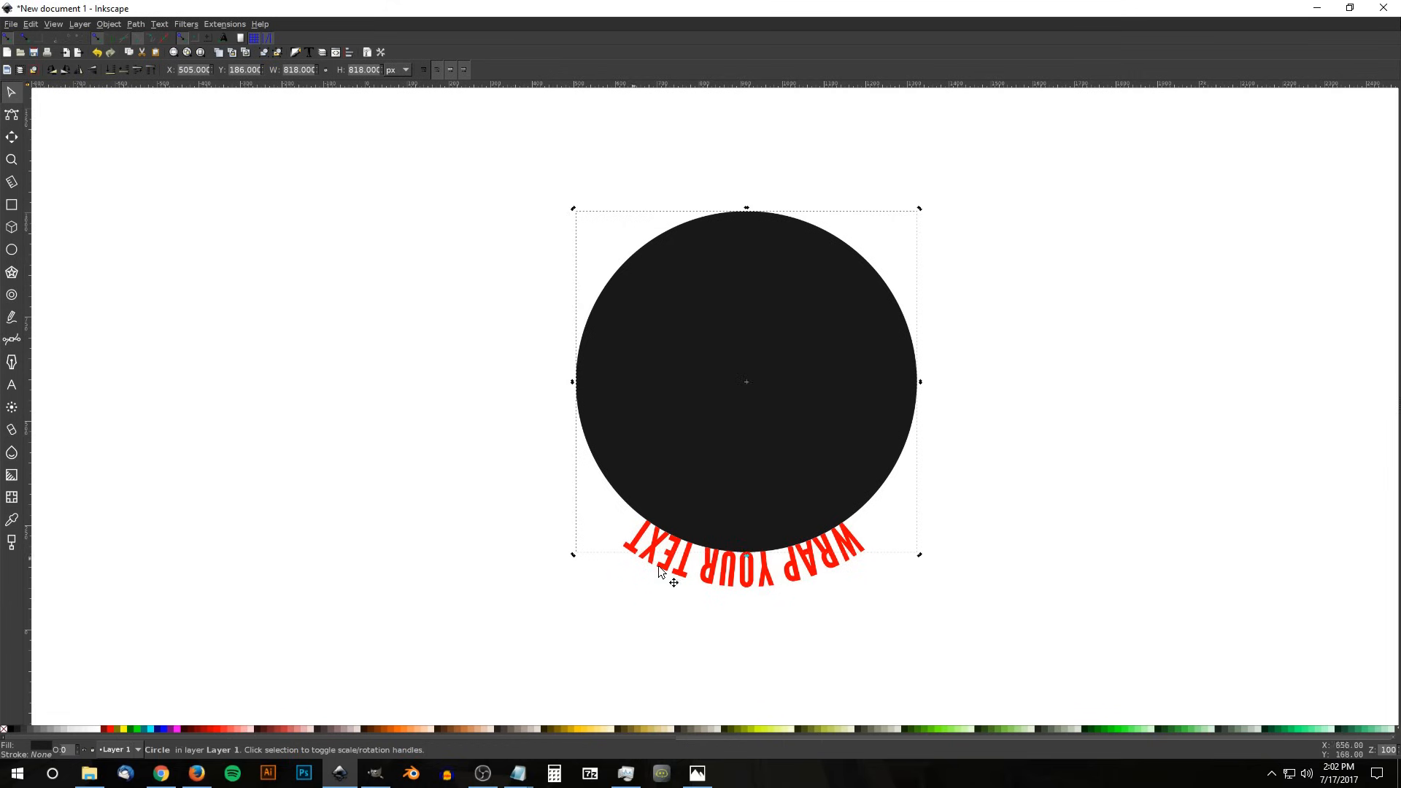
mouse_move(749, 478)
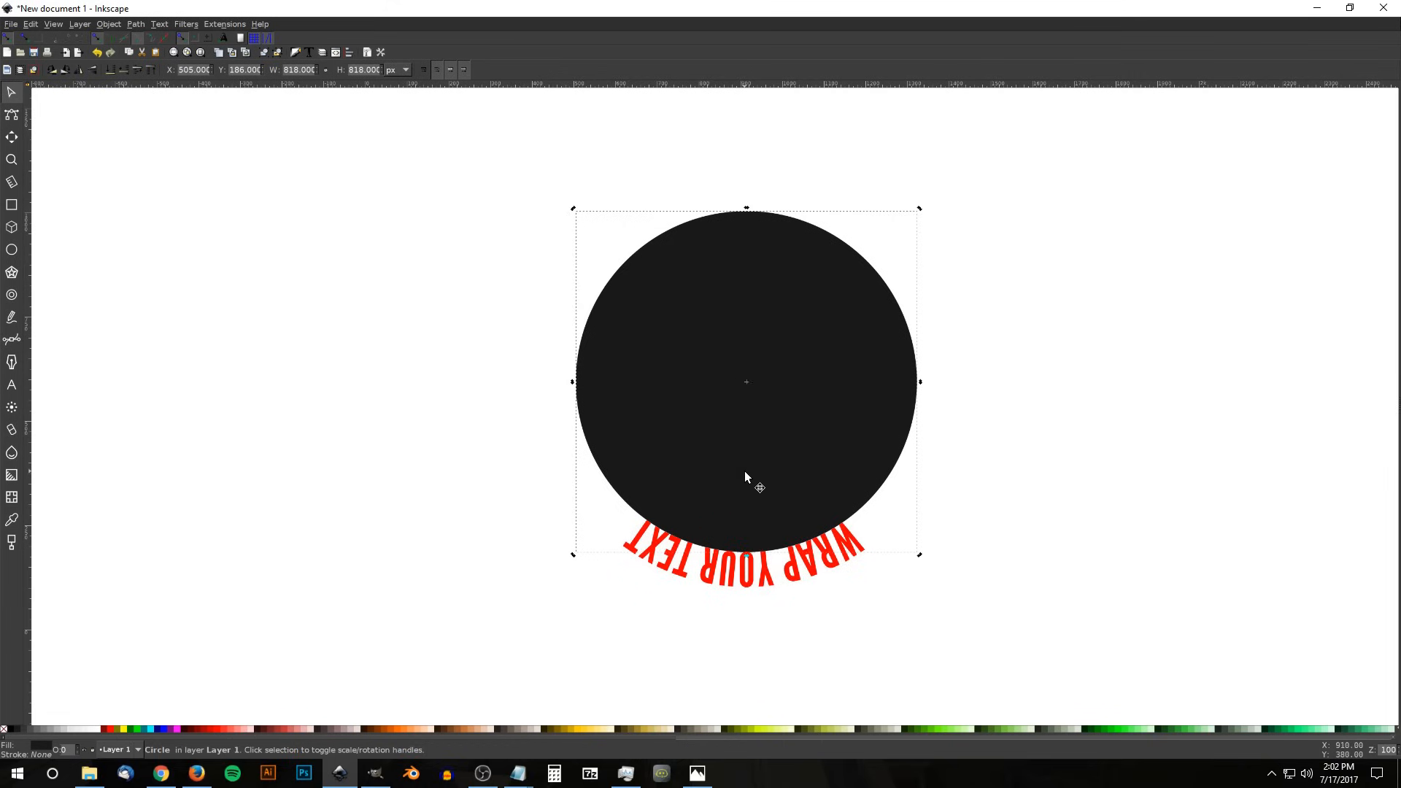
mouse_move(873, 426)
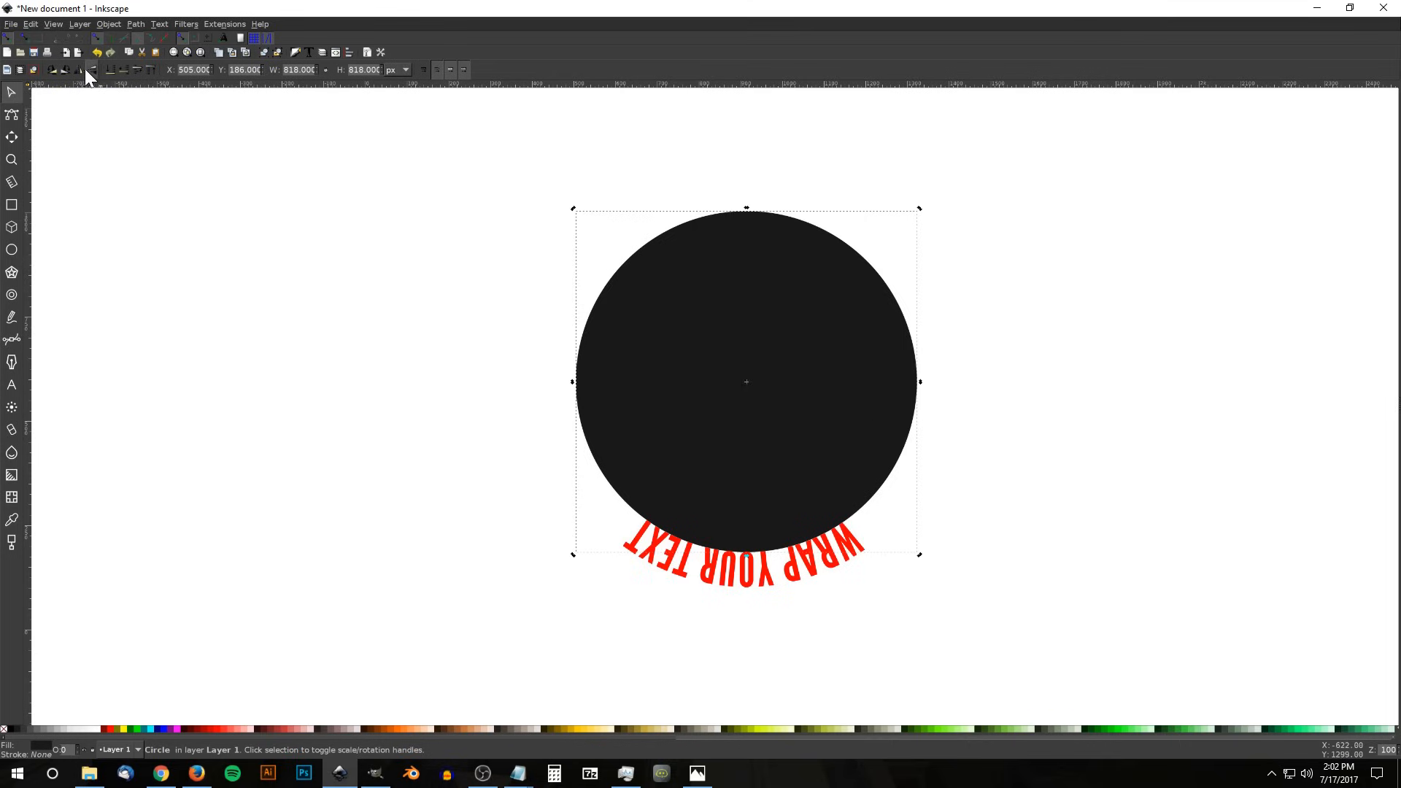
mouse_move(91, 70)
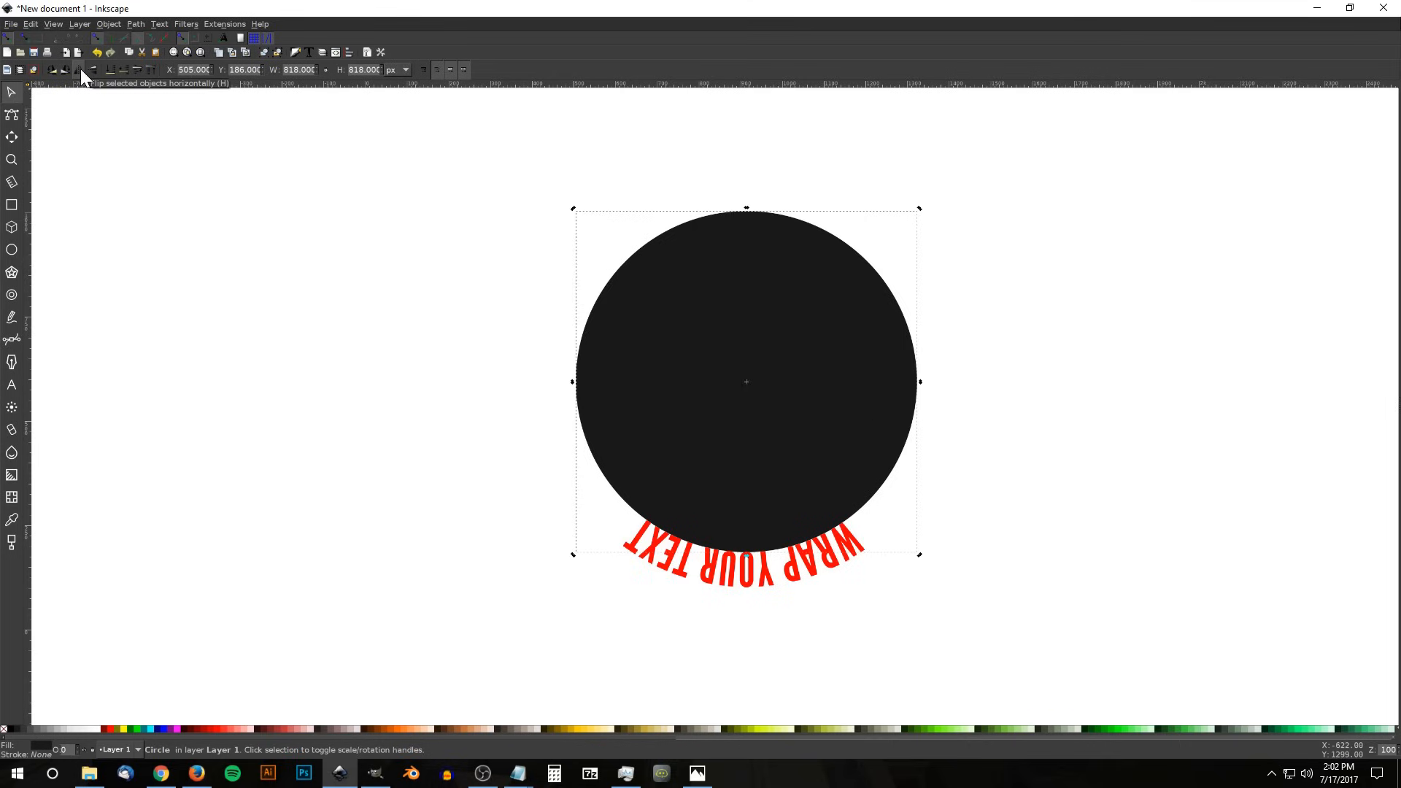
Step: Flip the circle horizontally so the text reads along its inside bottom
click(95, 70)
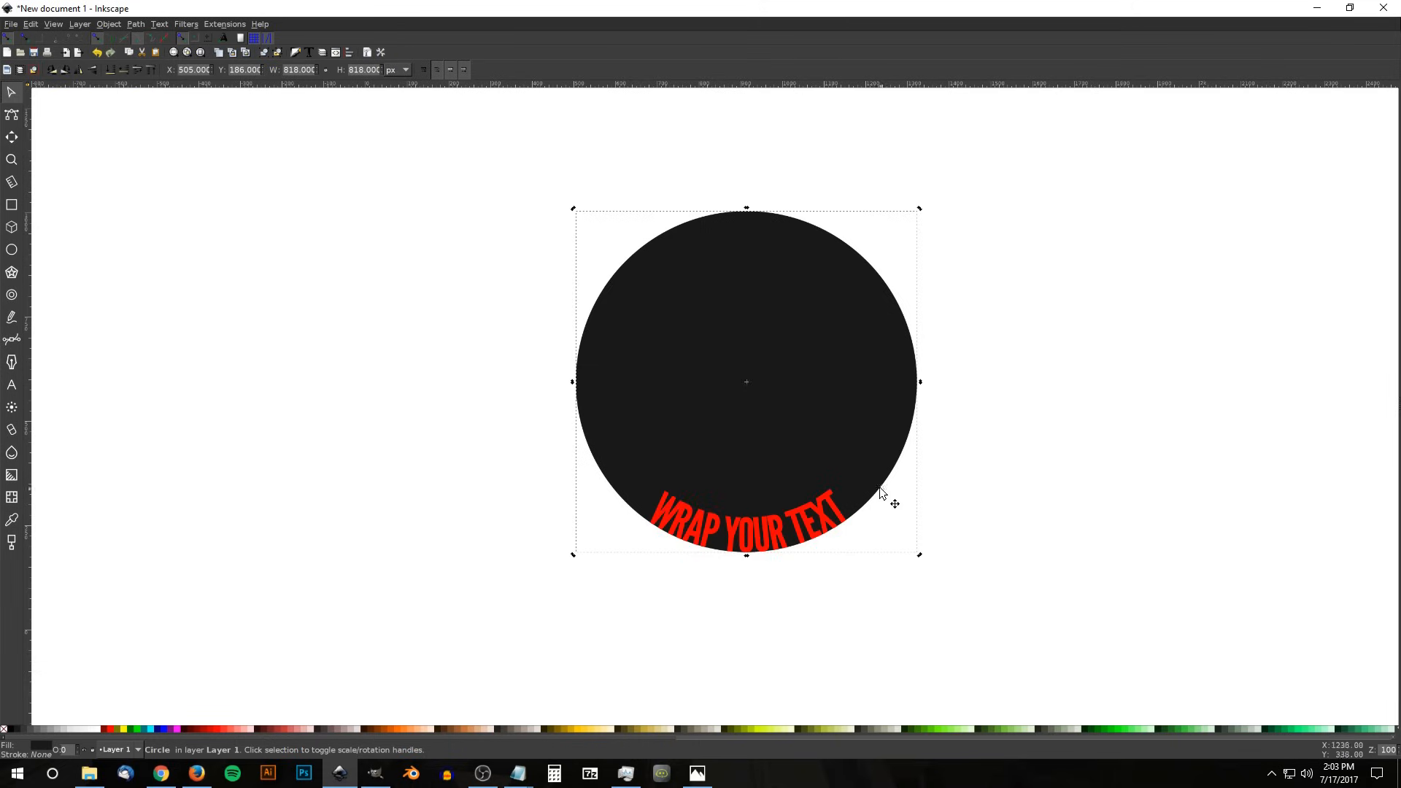
mouse_move(850, 486)
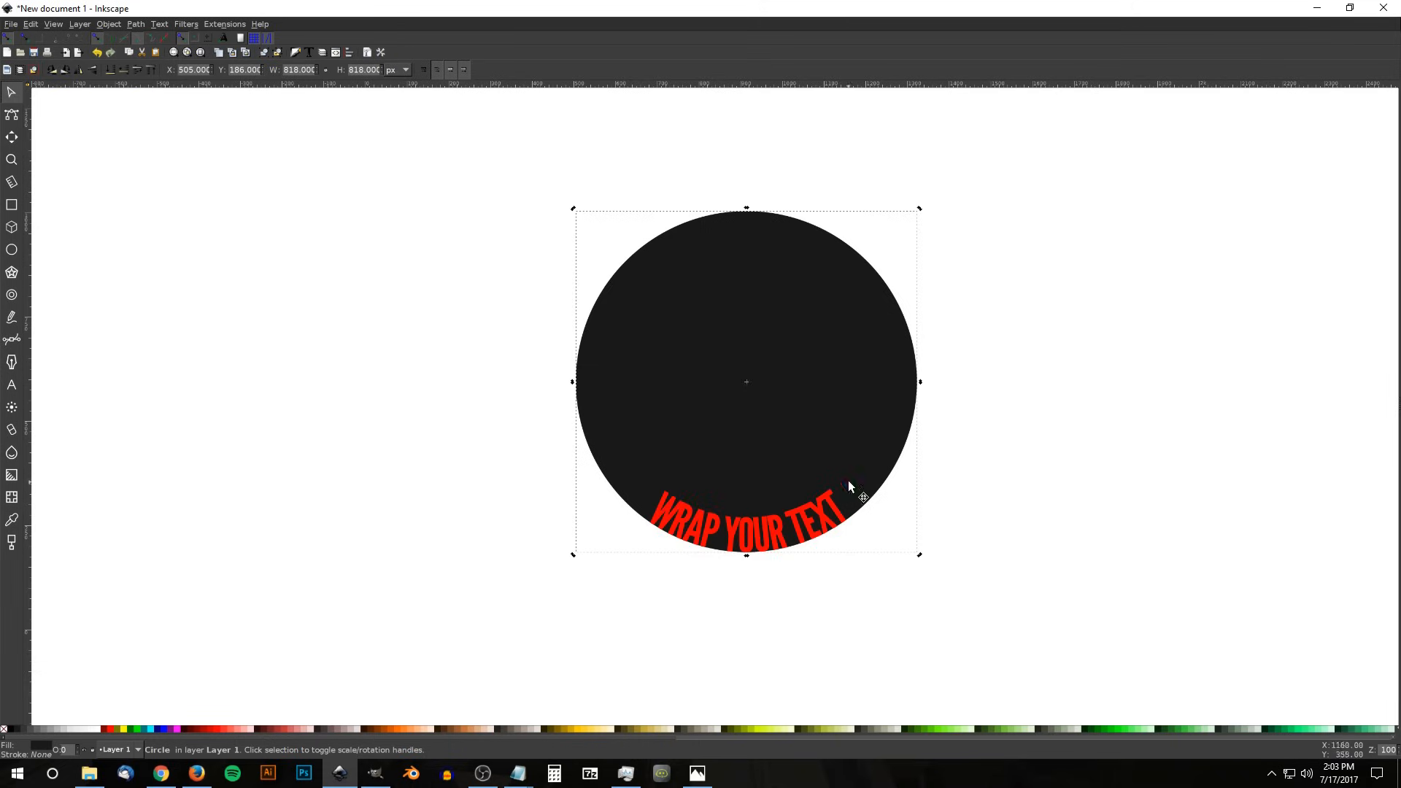
mouse_move(880, 492)
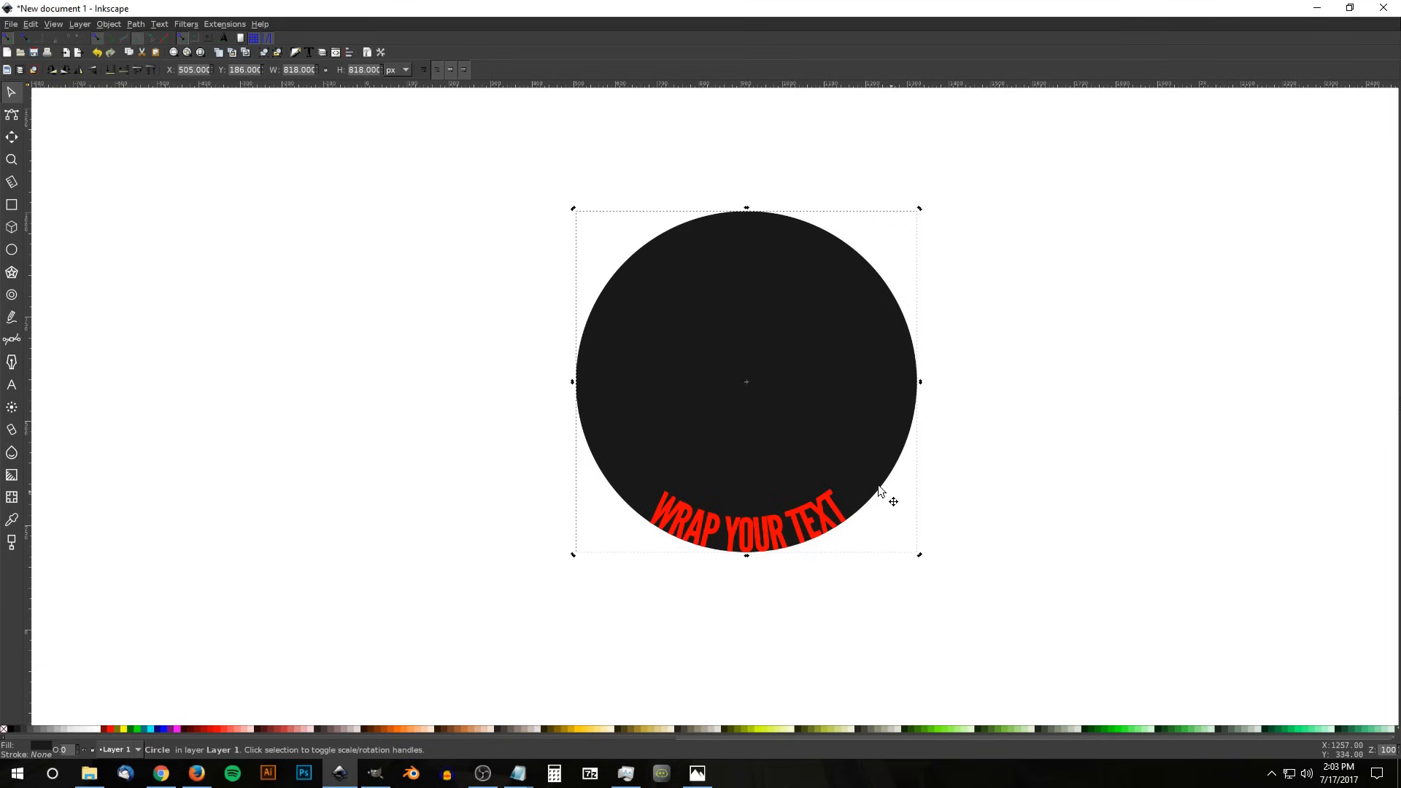
mouse_move(590, 391)
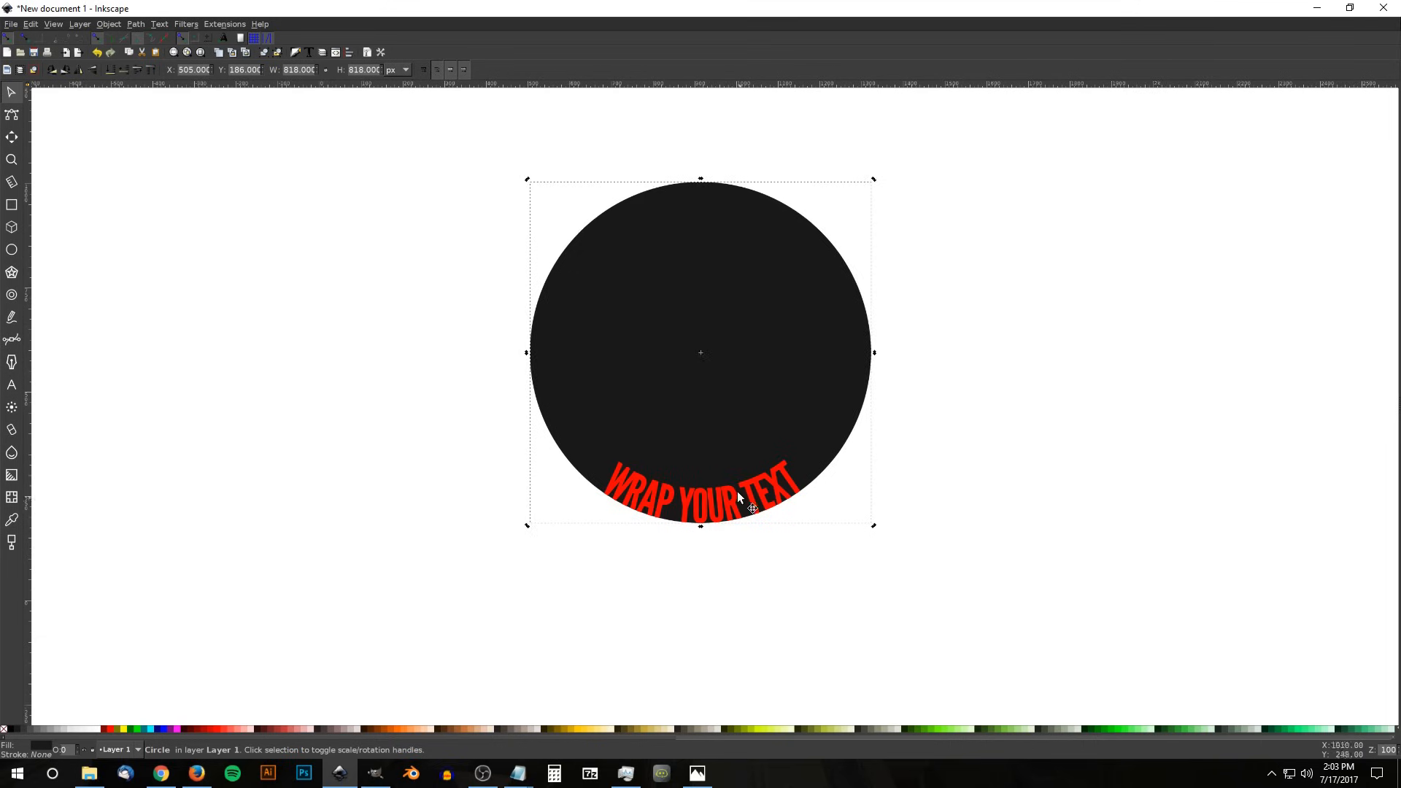
click(11, 386)
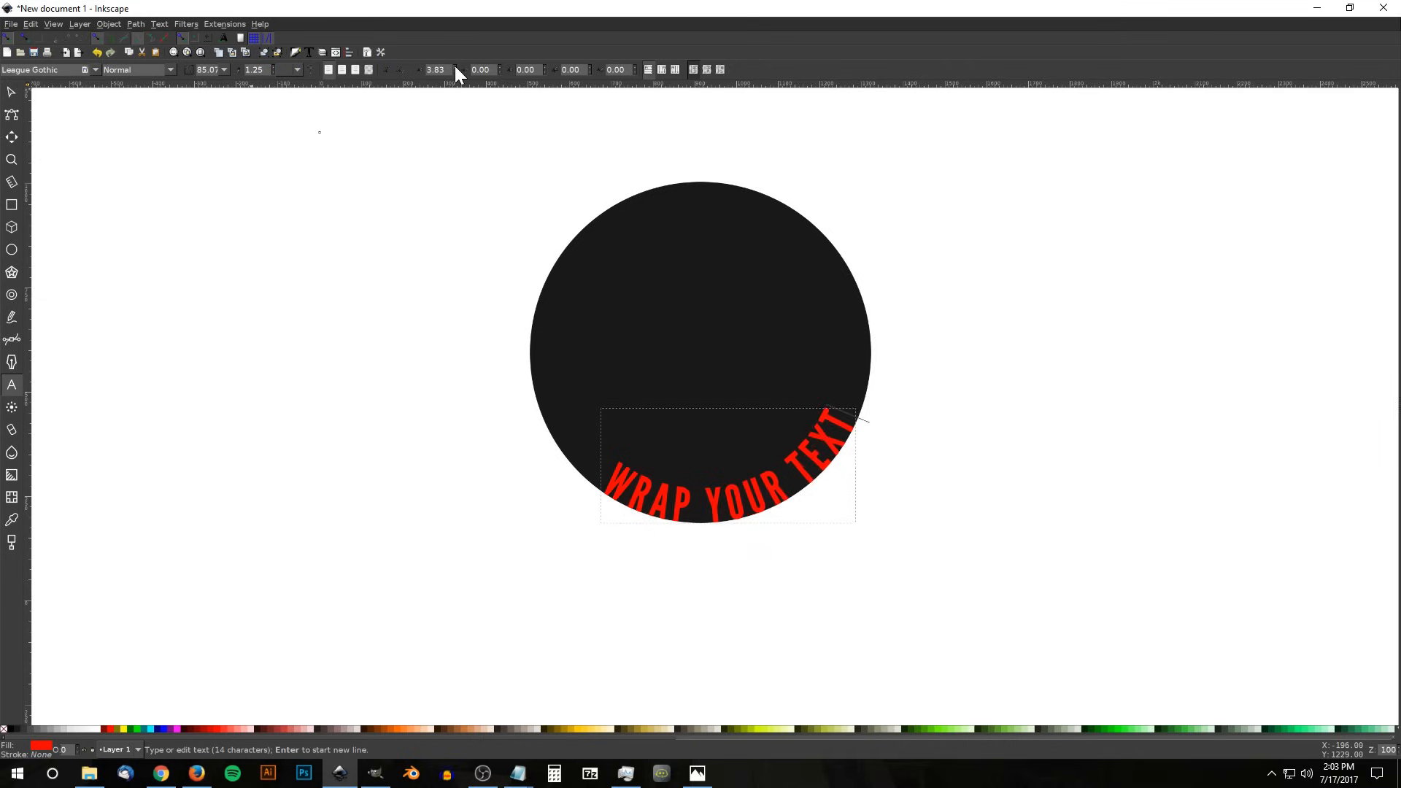
Step: Widen the curved text's letter spacing and rotate the circle to centre the text
click(12, 91)
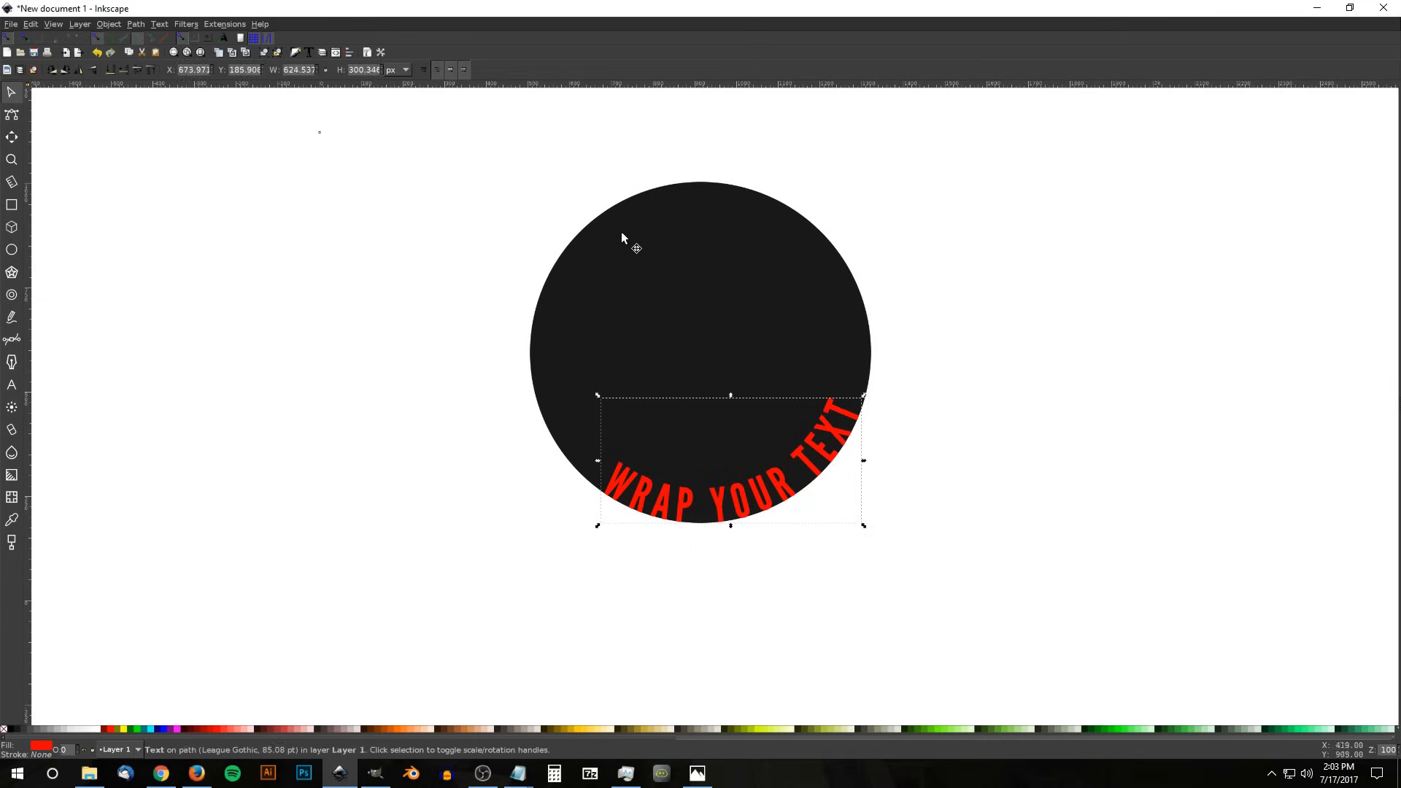
click(700, 268)
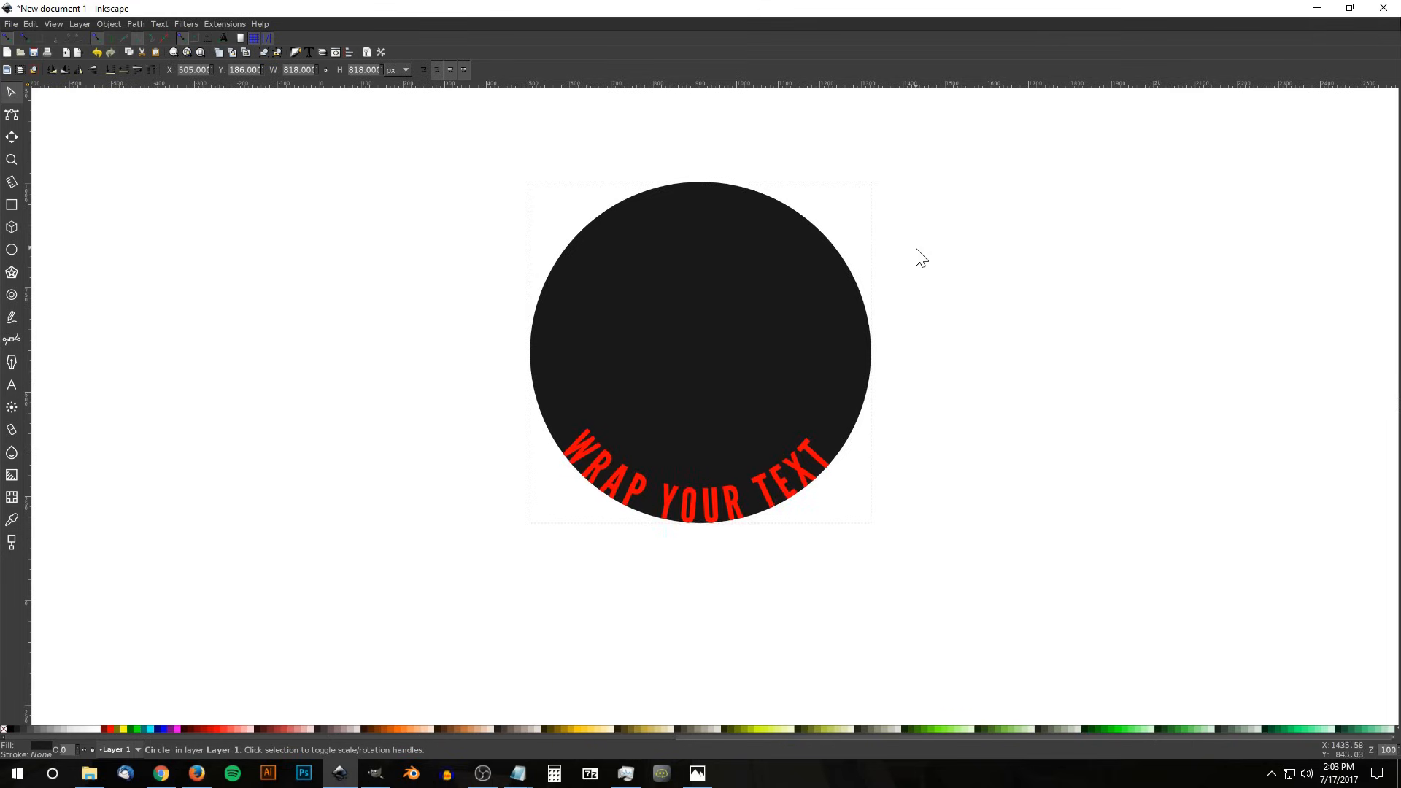
Step: Add a horizontal guide level with the text ends and rotate the circle to level the text
click(700, 358)
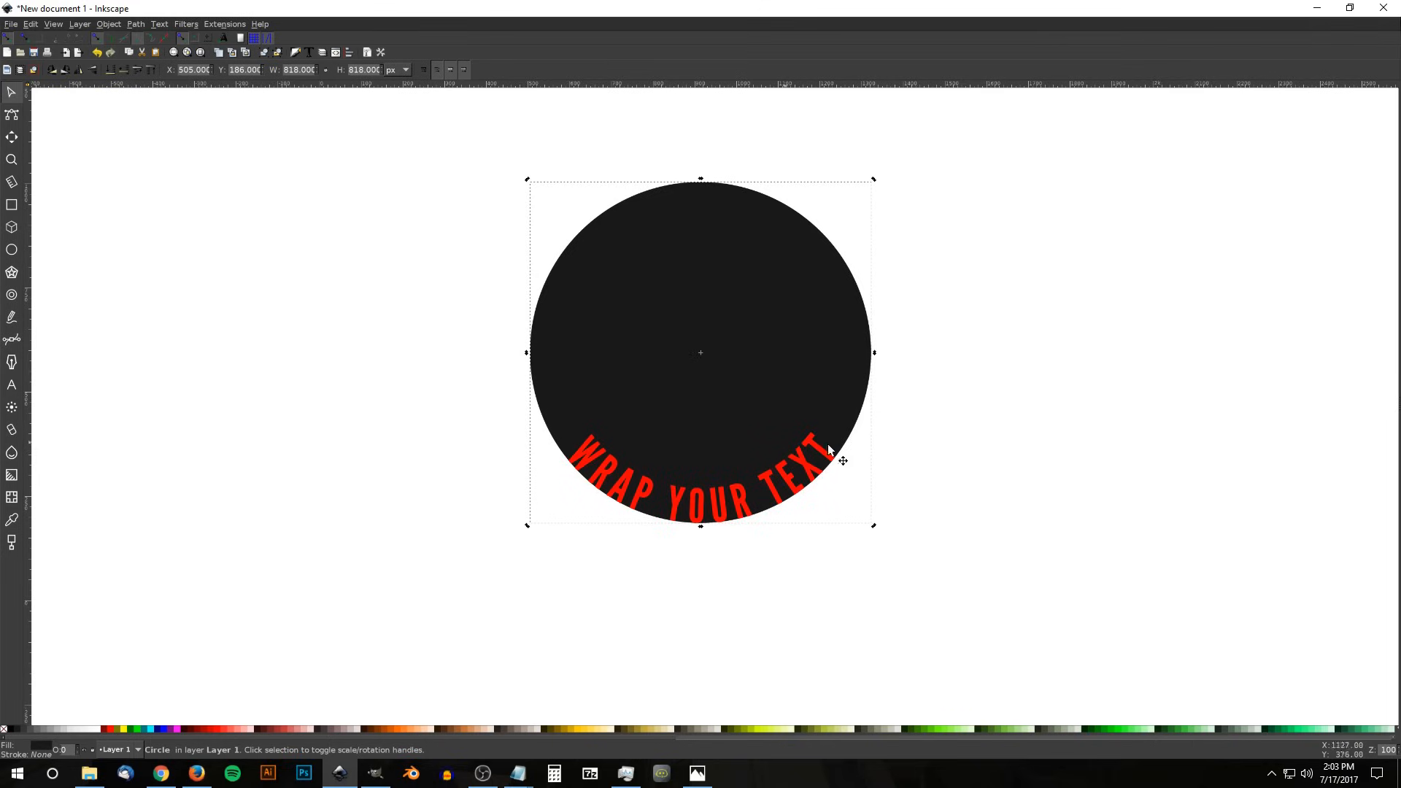
mouse_move(489, 382)
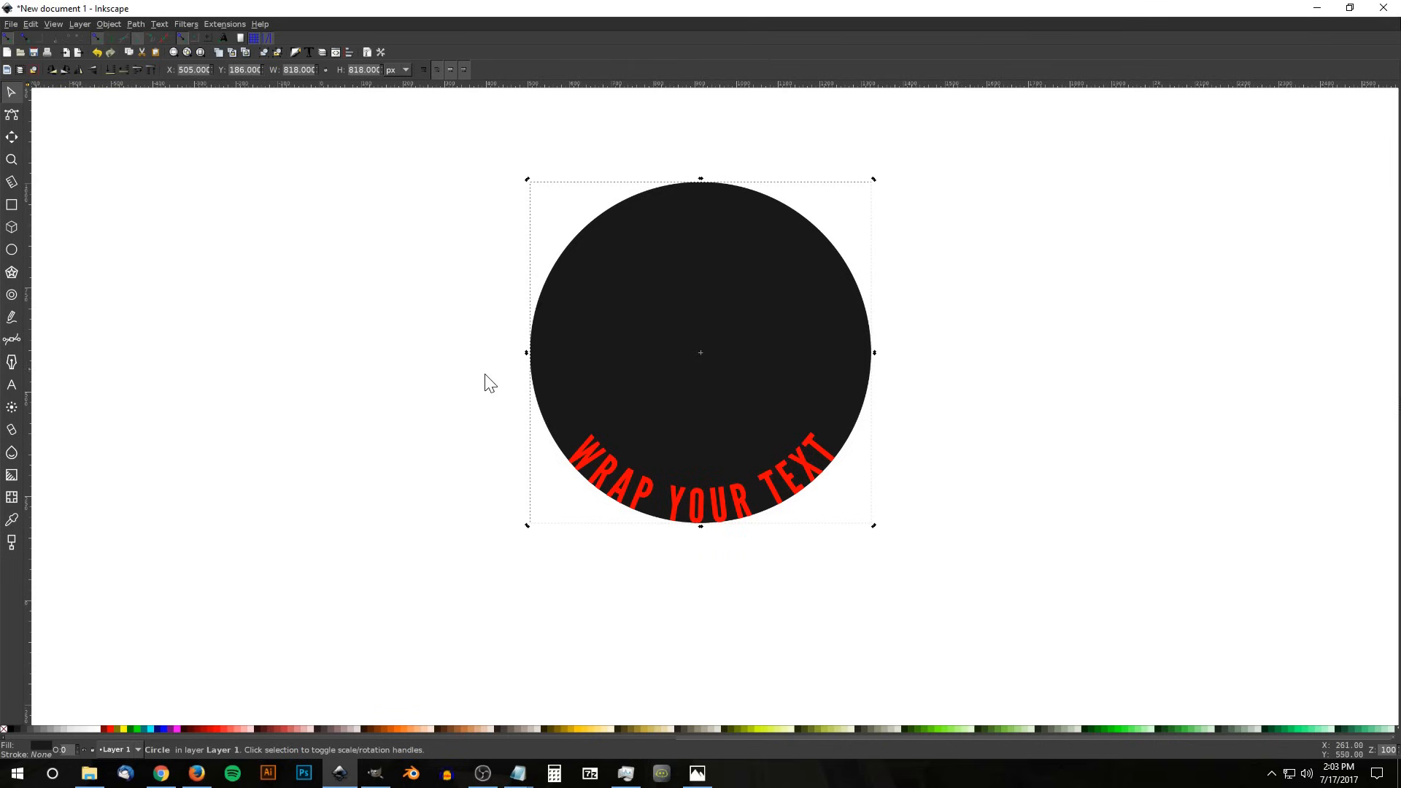
mouse_move(915, 94)
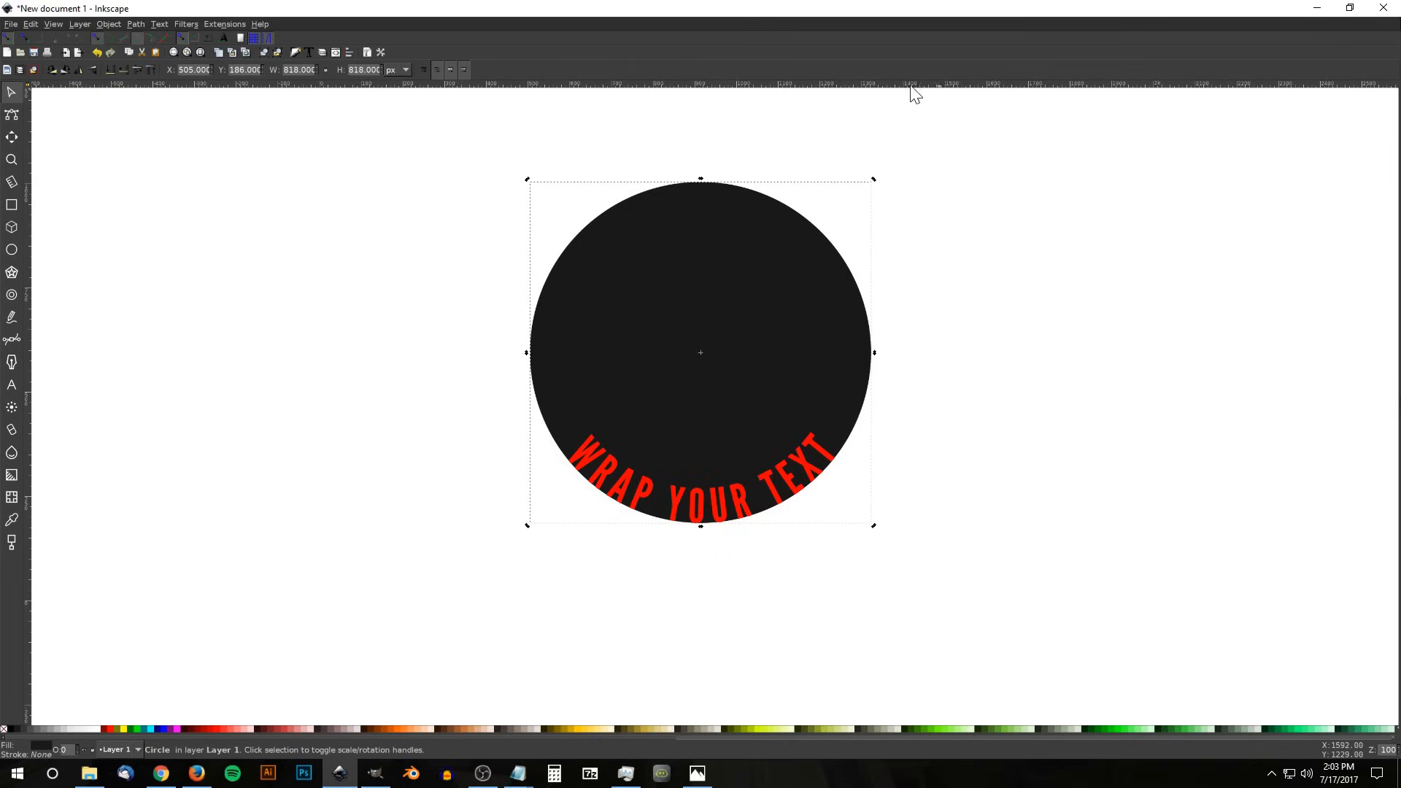
mouse_move(990, 93)
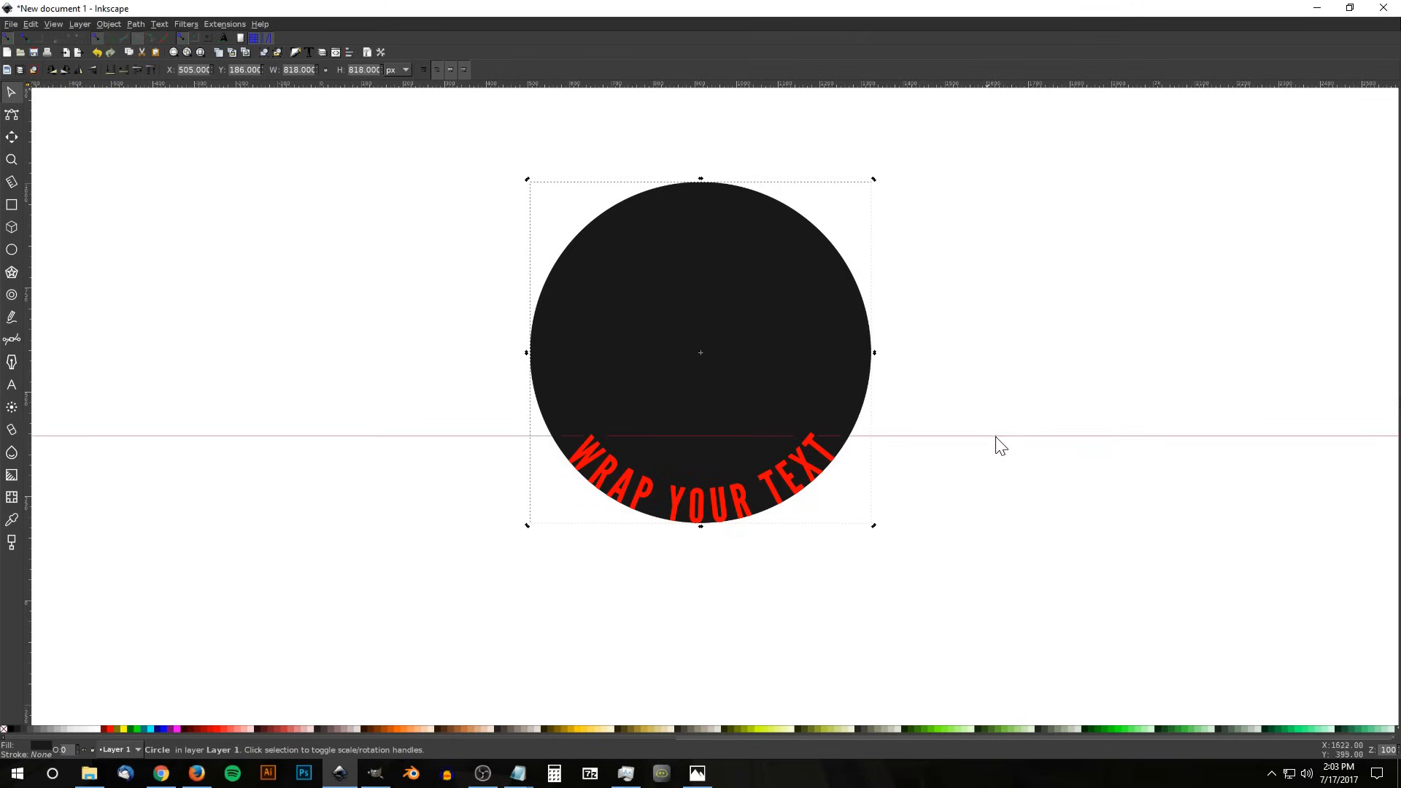
mouse_move(874, 187)
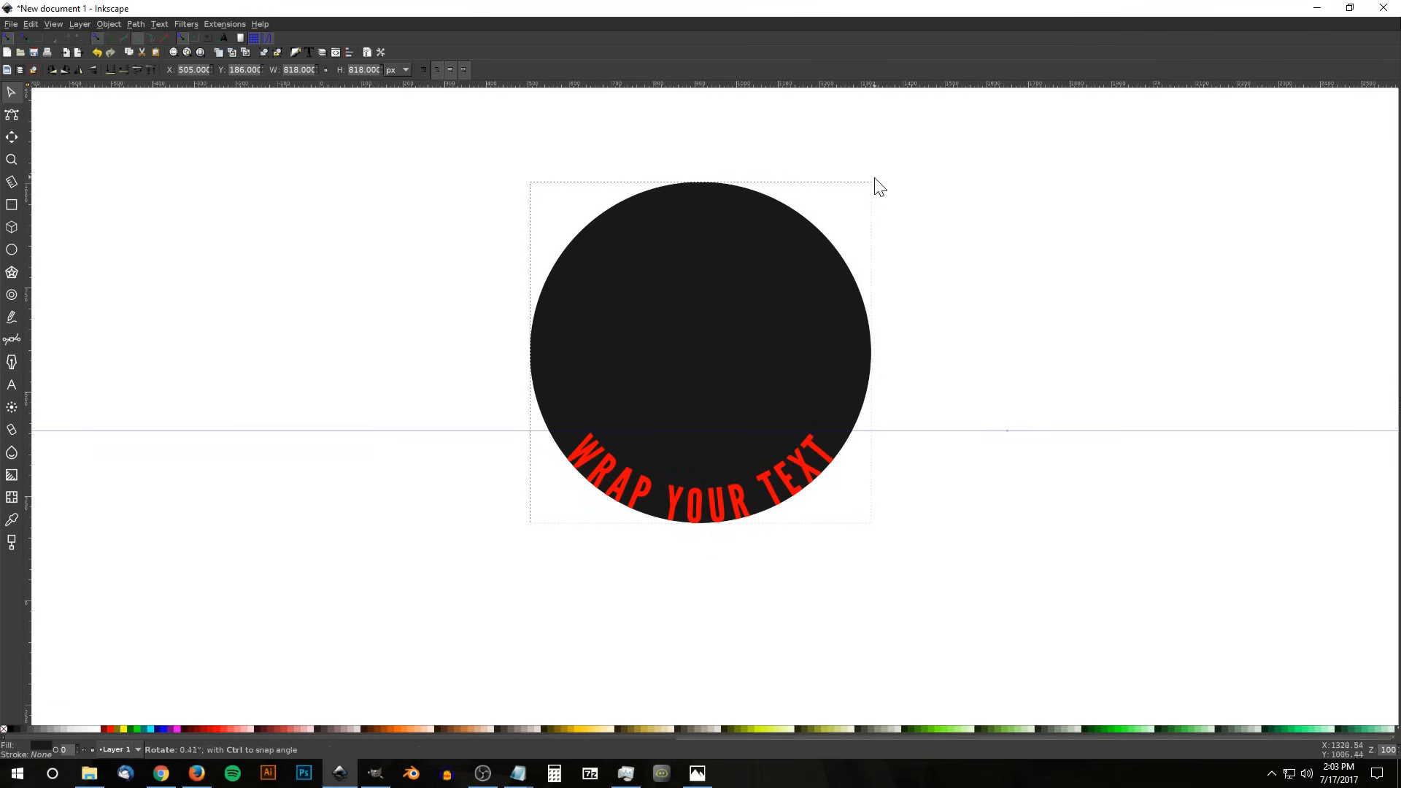
click(1069, 518)
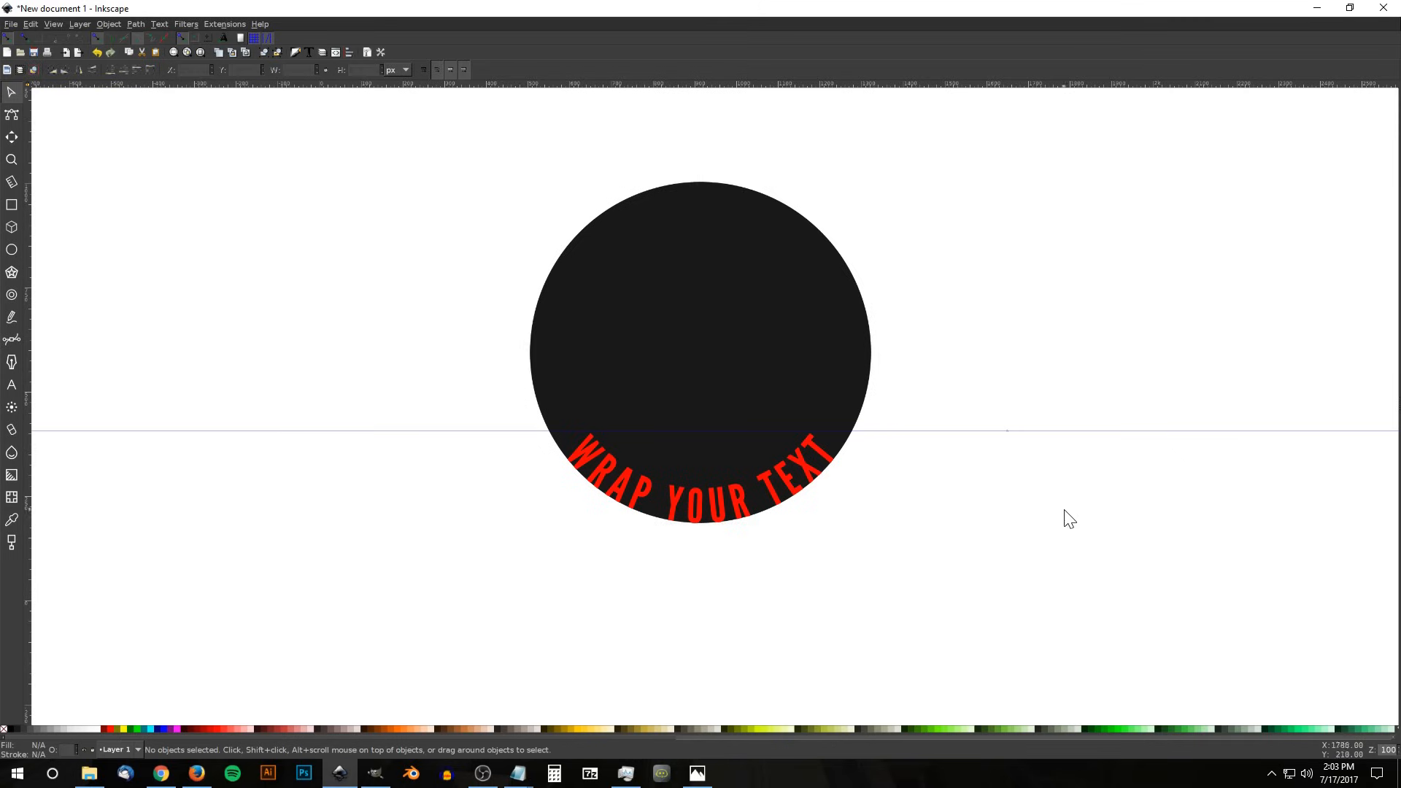
mouse_move(1013, 440)
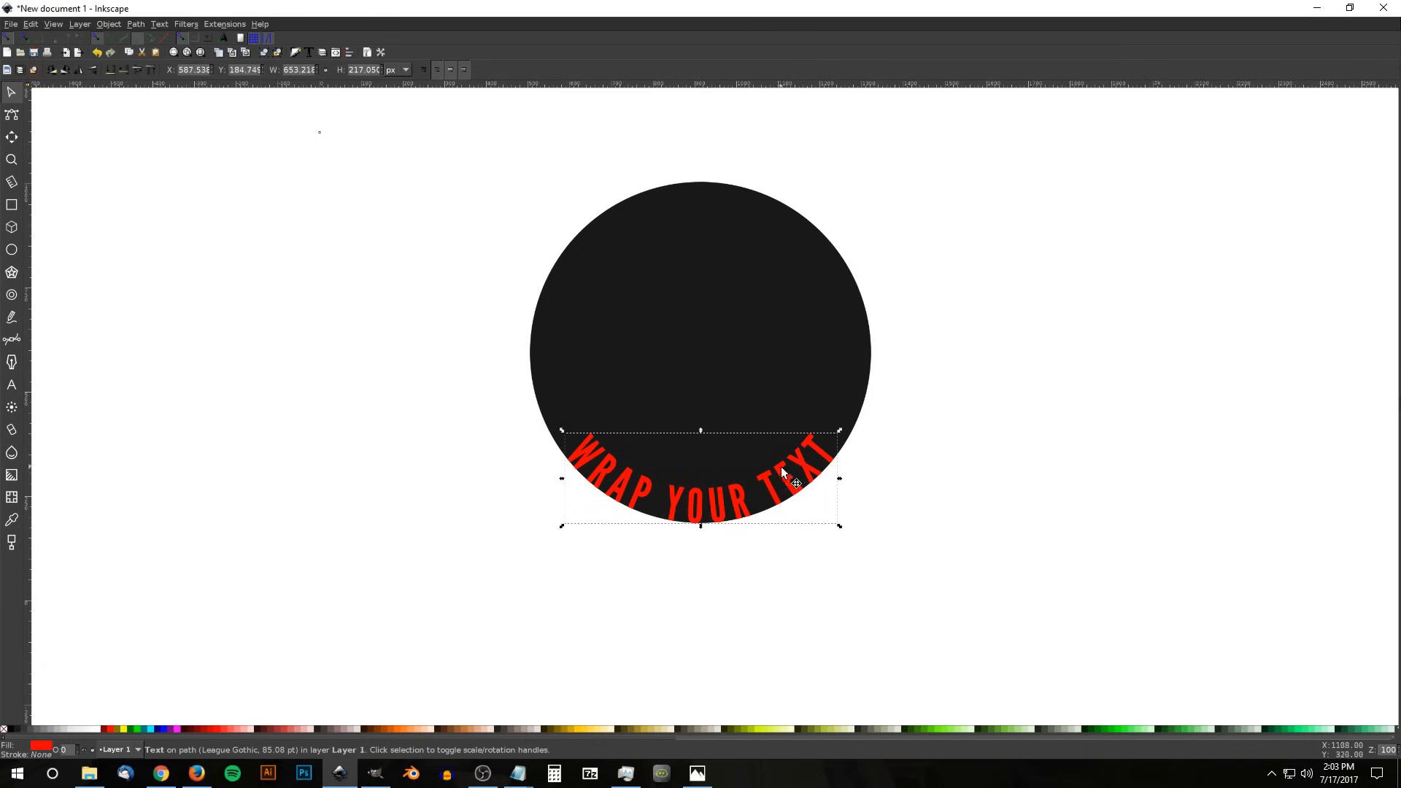
Step: Convert the red curved 'WRAP YOUR TEXT' lettering into a path with Object to Path
click(135, 24)
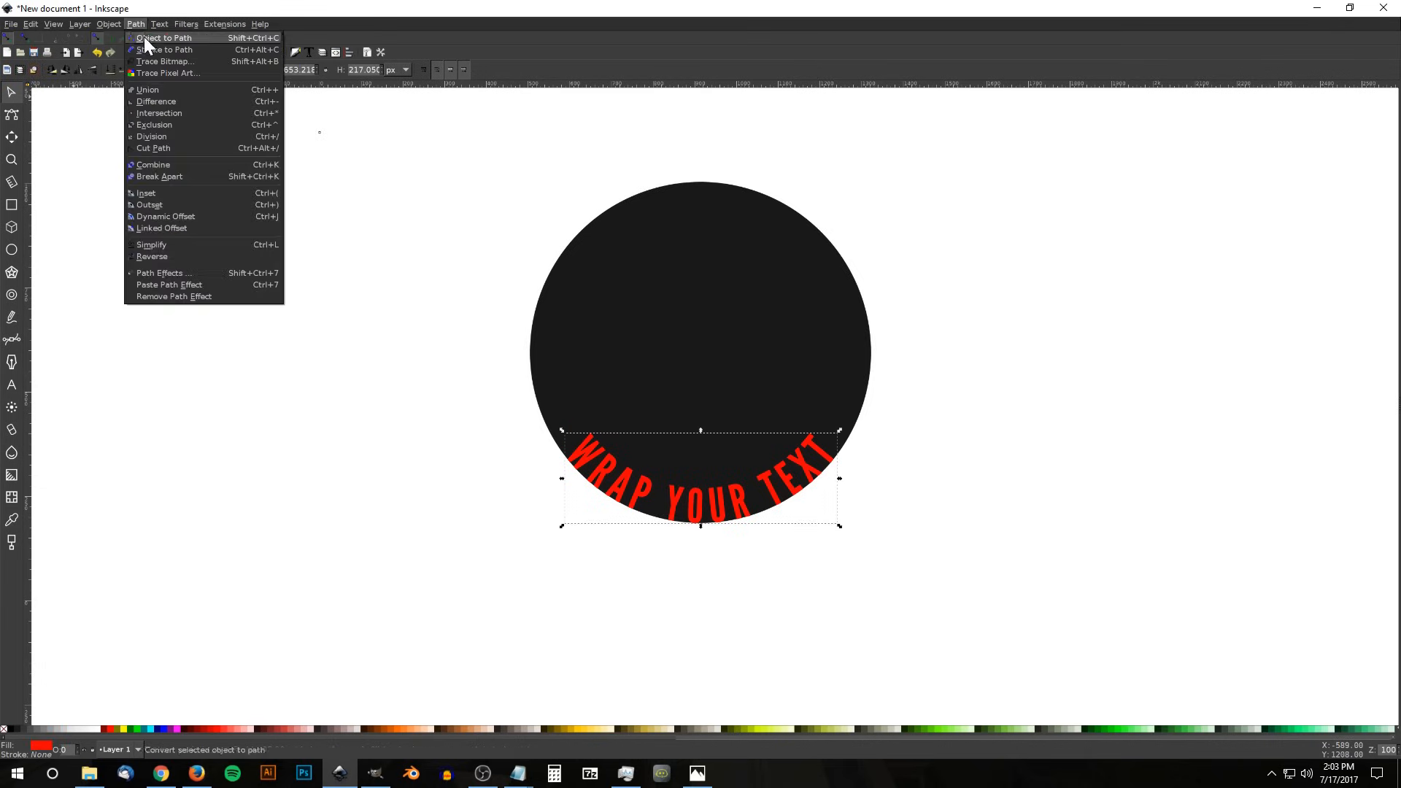
click(163, 37)
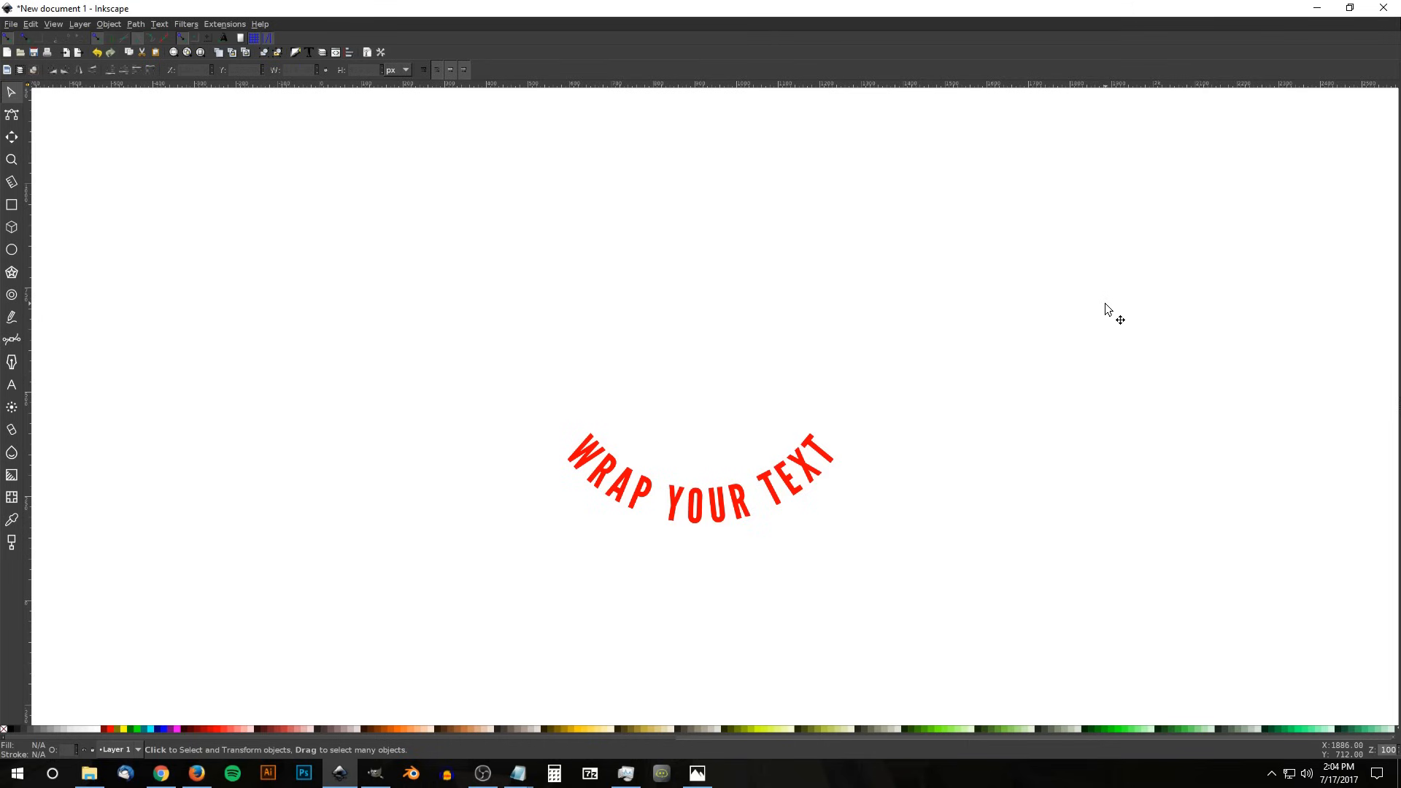
mouse_move(725, 458)
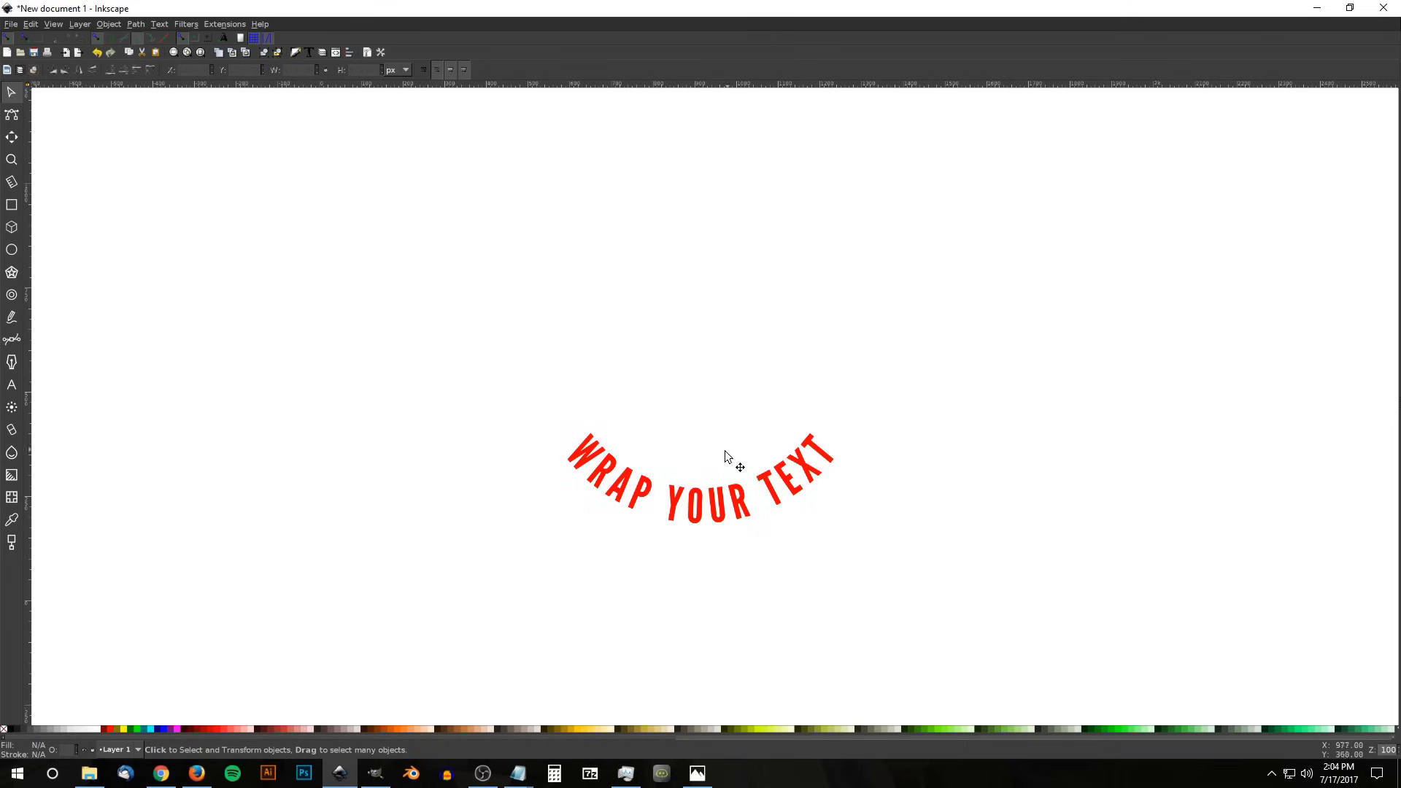